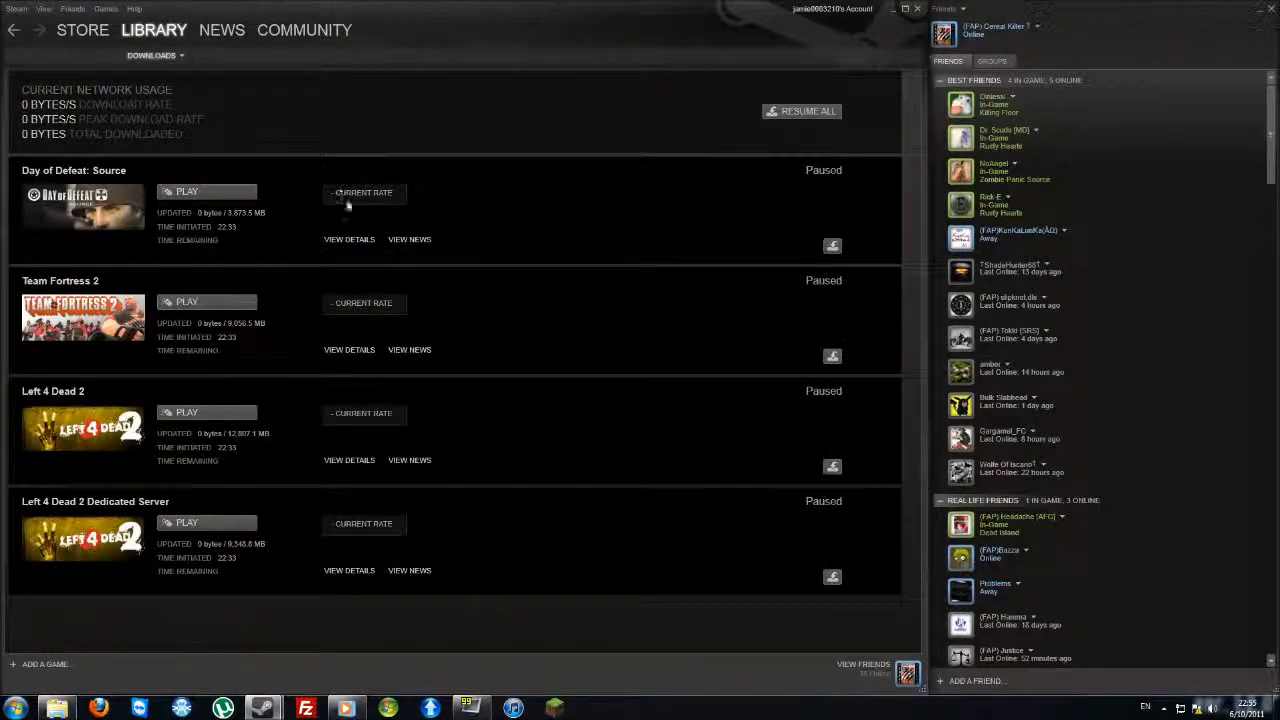
# Step: Show the Steam library as the Tools list and launch Source SDK from it
pyautogui.click(153, 55)
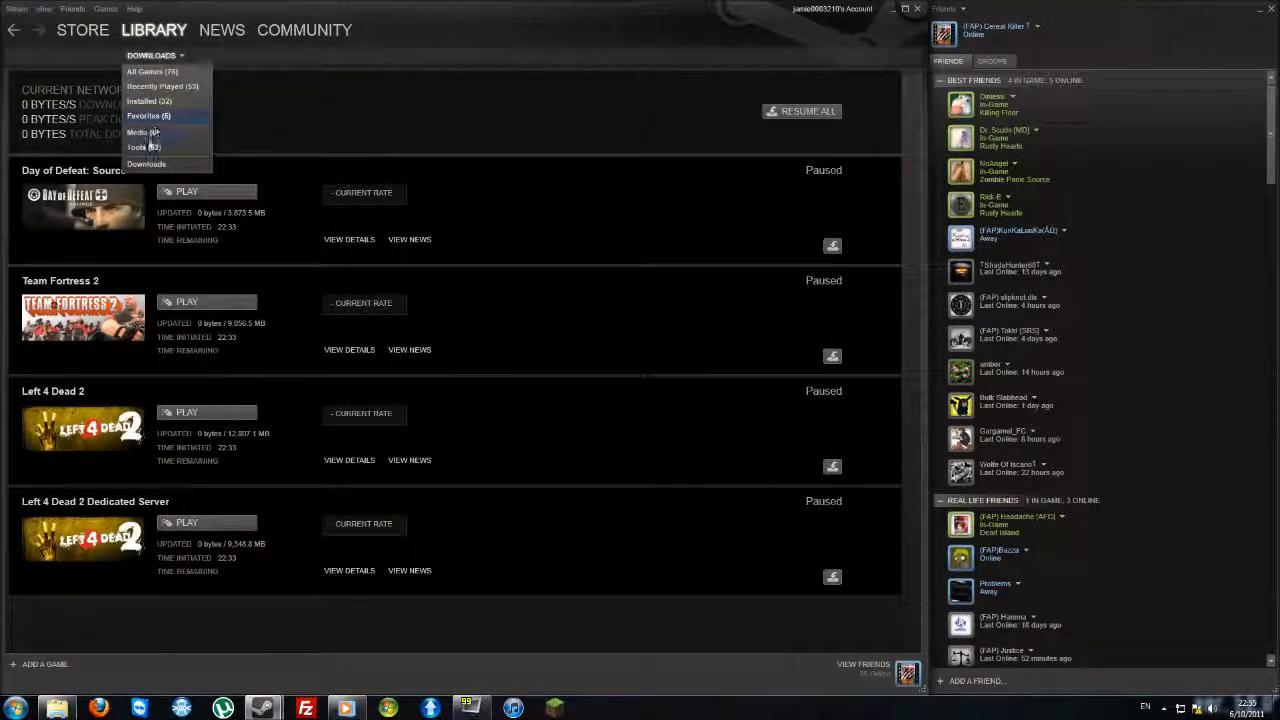
pyautogui.click(138, 147)
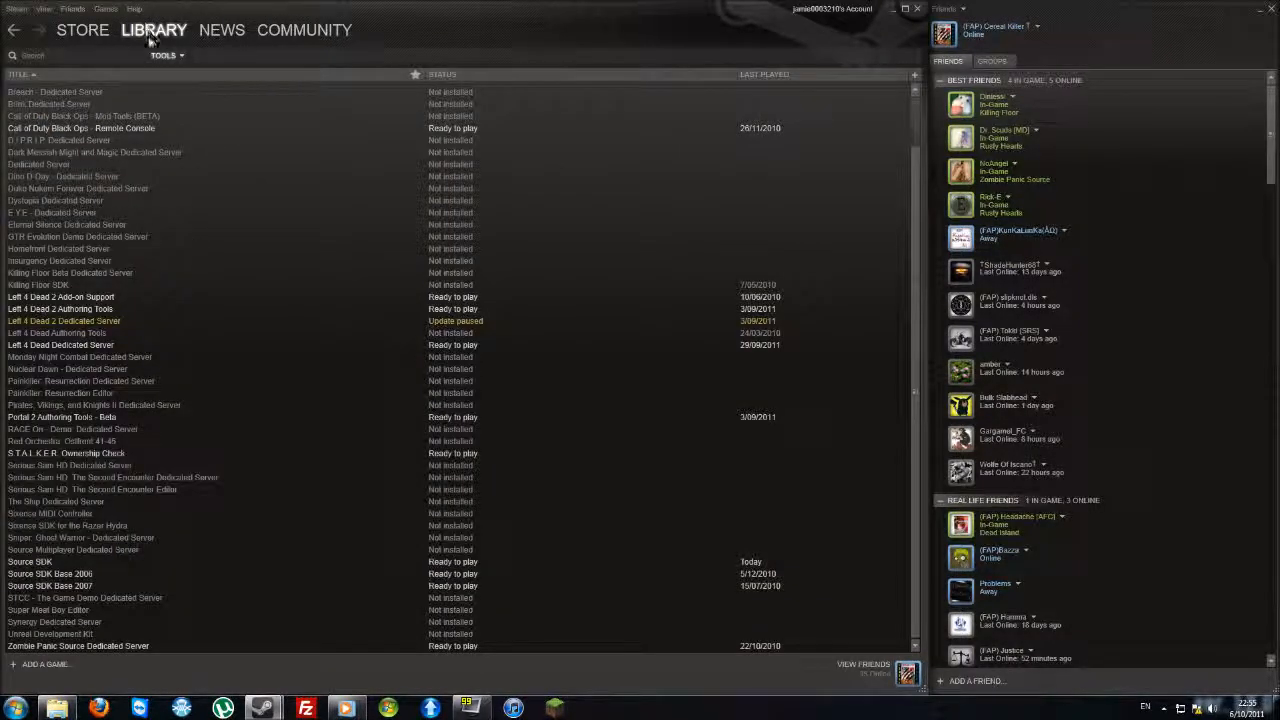
pyautogui.click(164, 55)
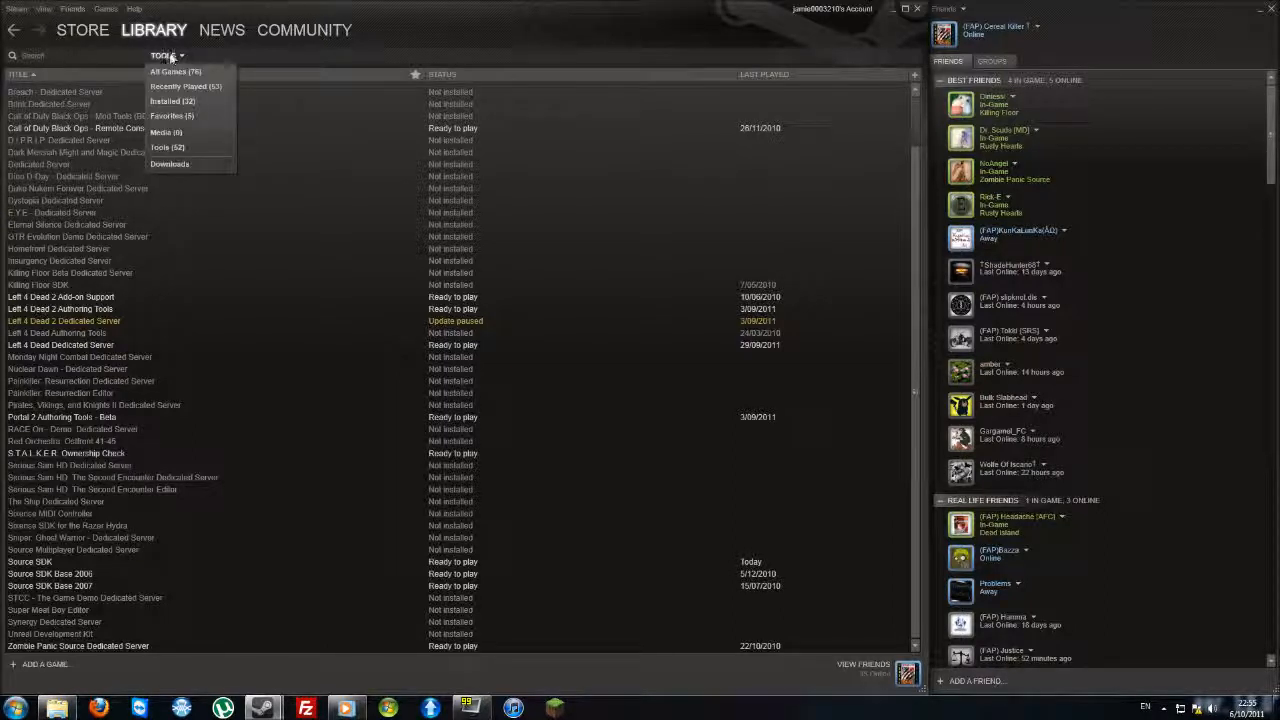
pyautogui.click(45, 561)
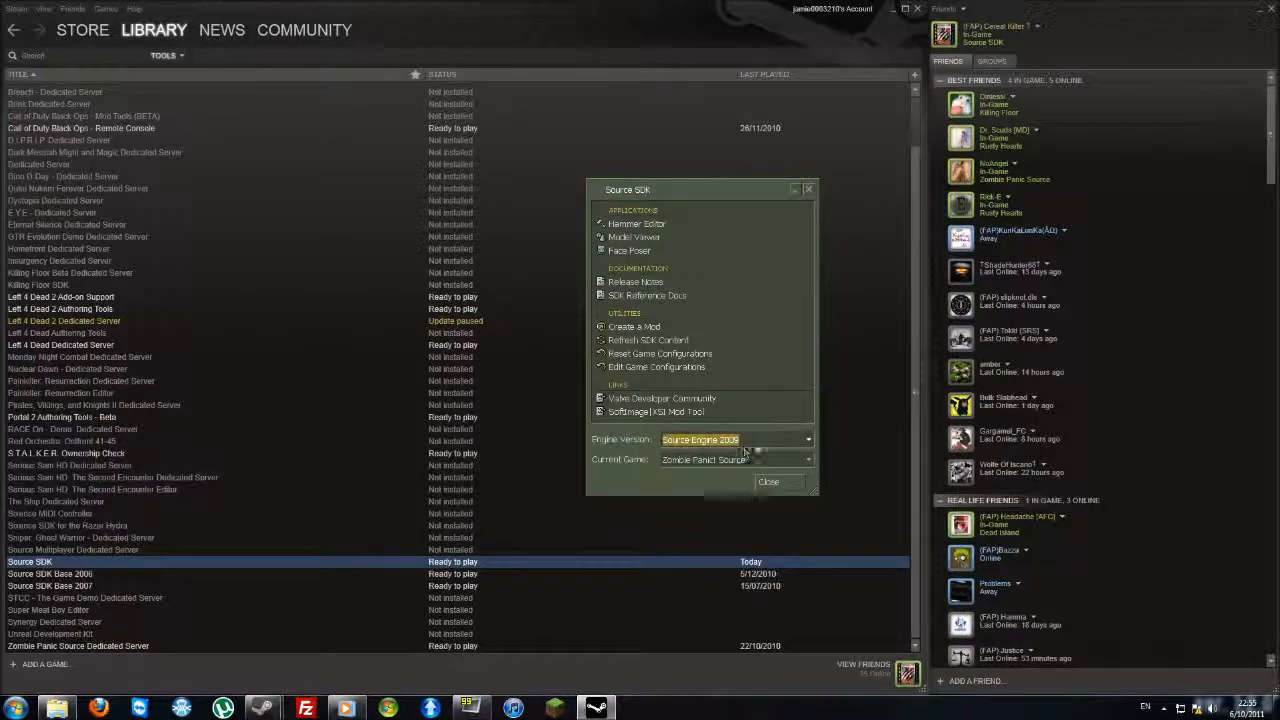
# Step: Choose Source Engine 2007 as engine version with Garrys Mod as current game
pyautogui.click(735, 459)
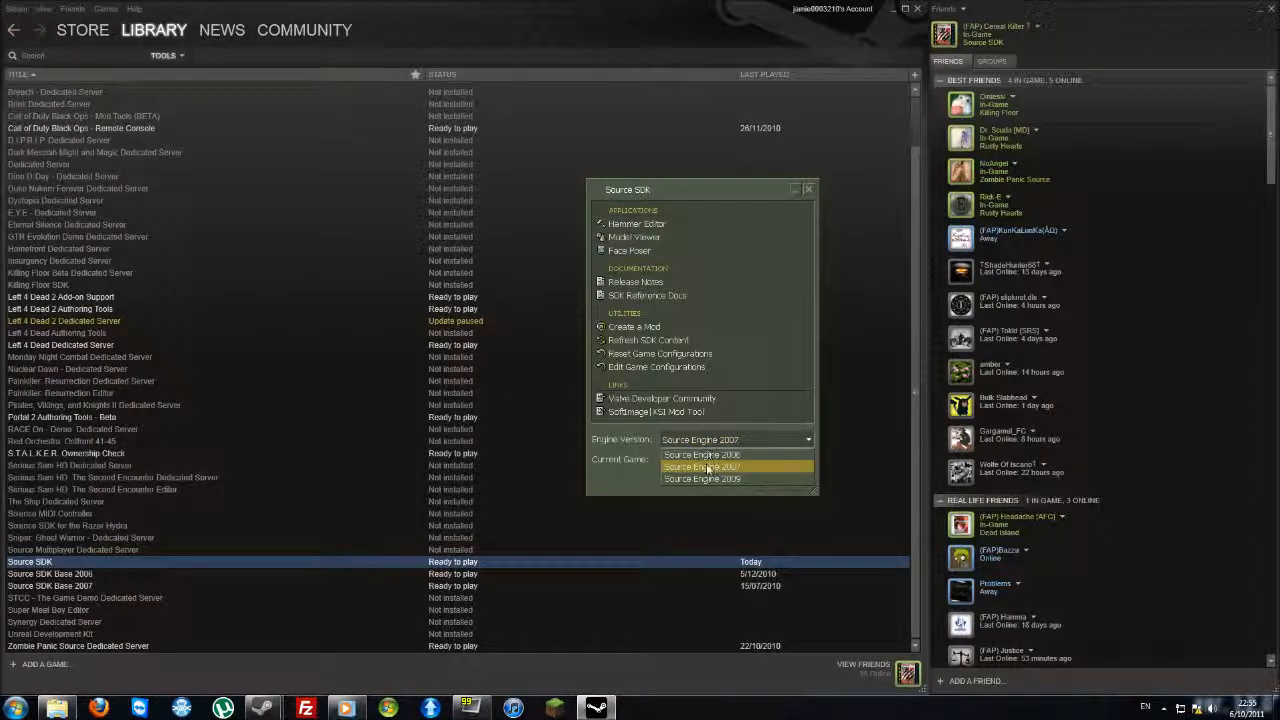
pyautogui.click(704, 467)
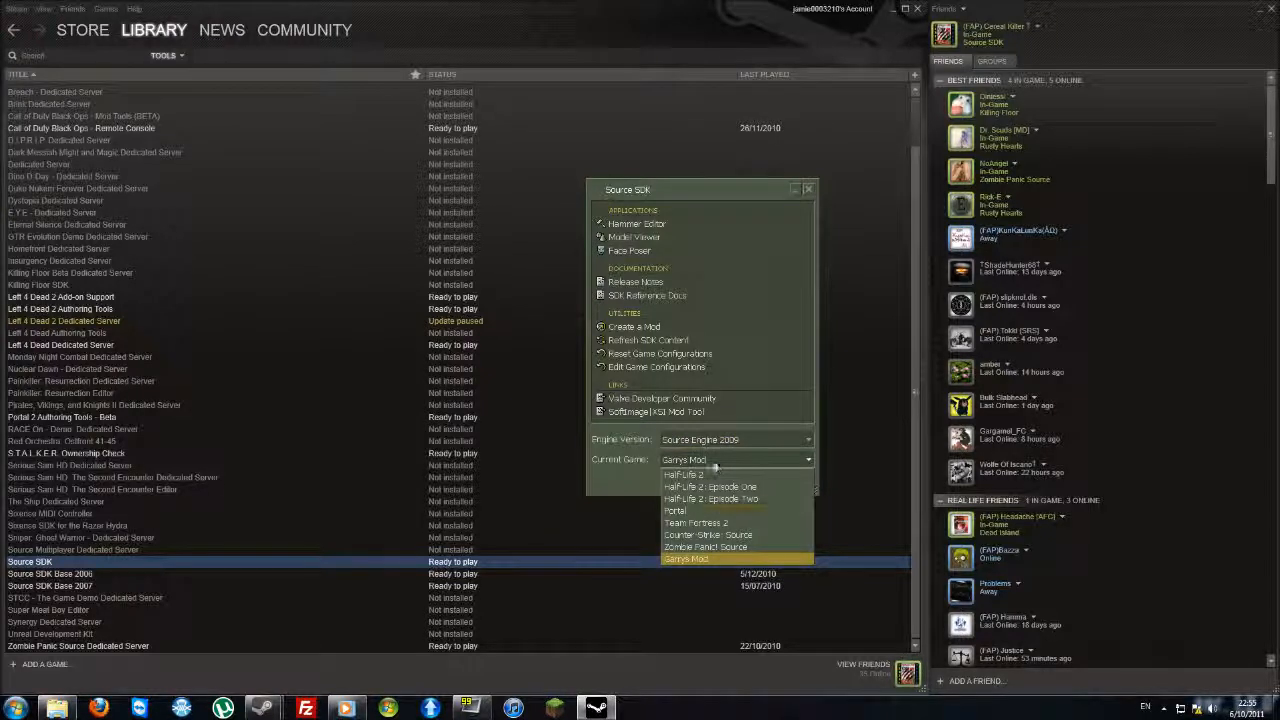
pyautogui.click(735, 459)
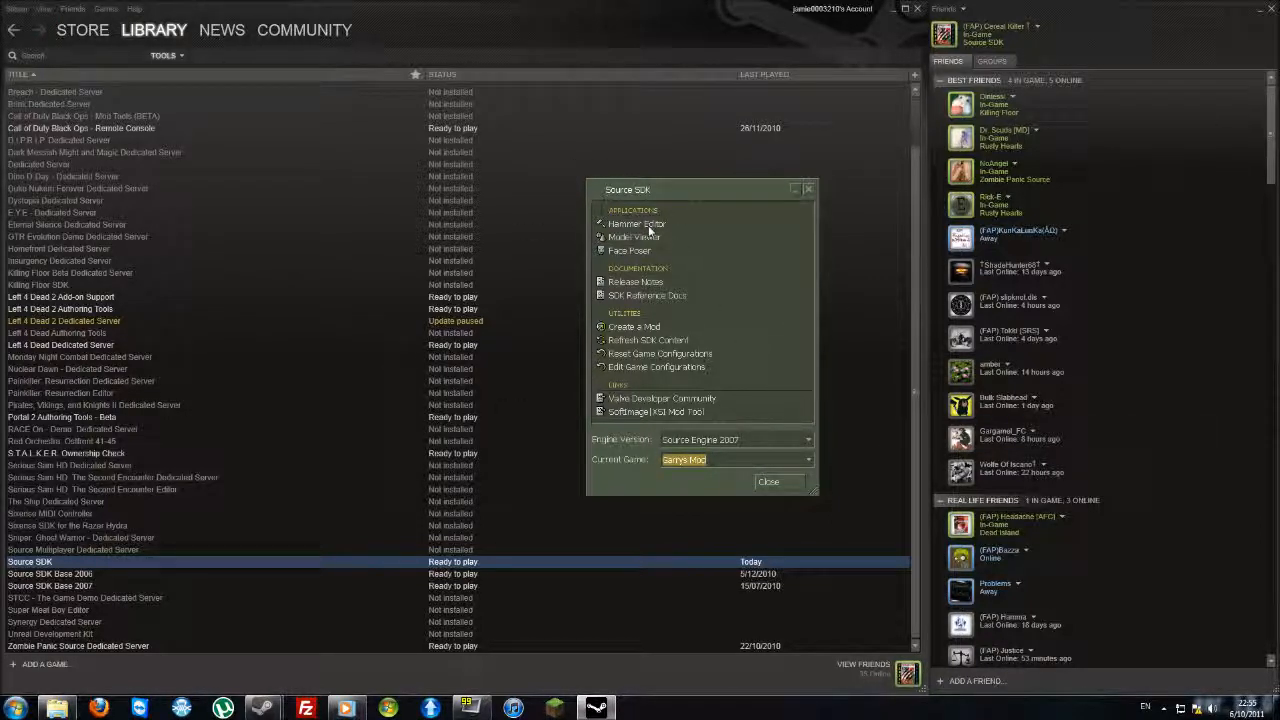
# Step: Launch Hammer and reach its editor configuration options via Tools > Options
pyautogui.click(636, 223)
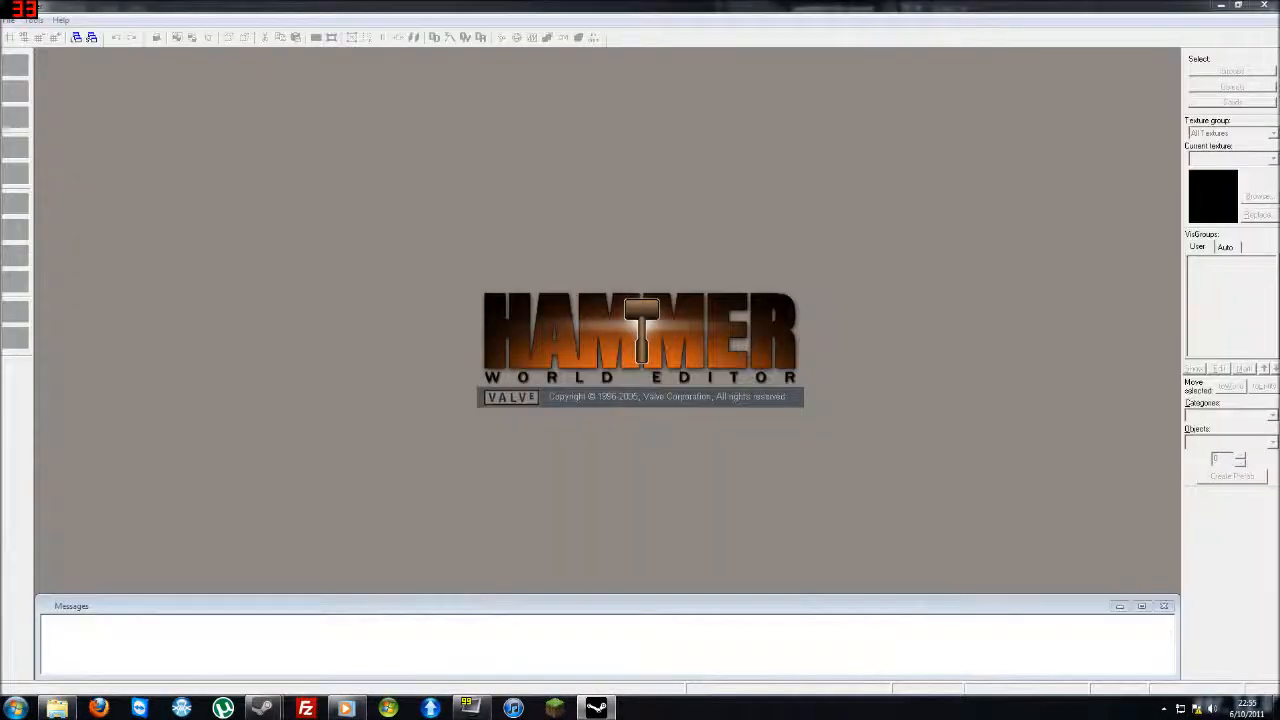
pyautogui.click(35, 19)
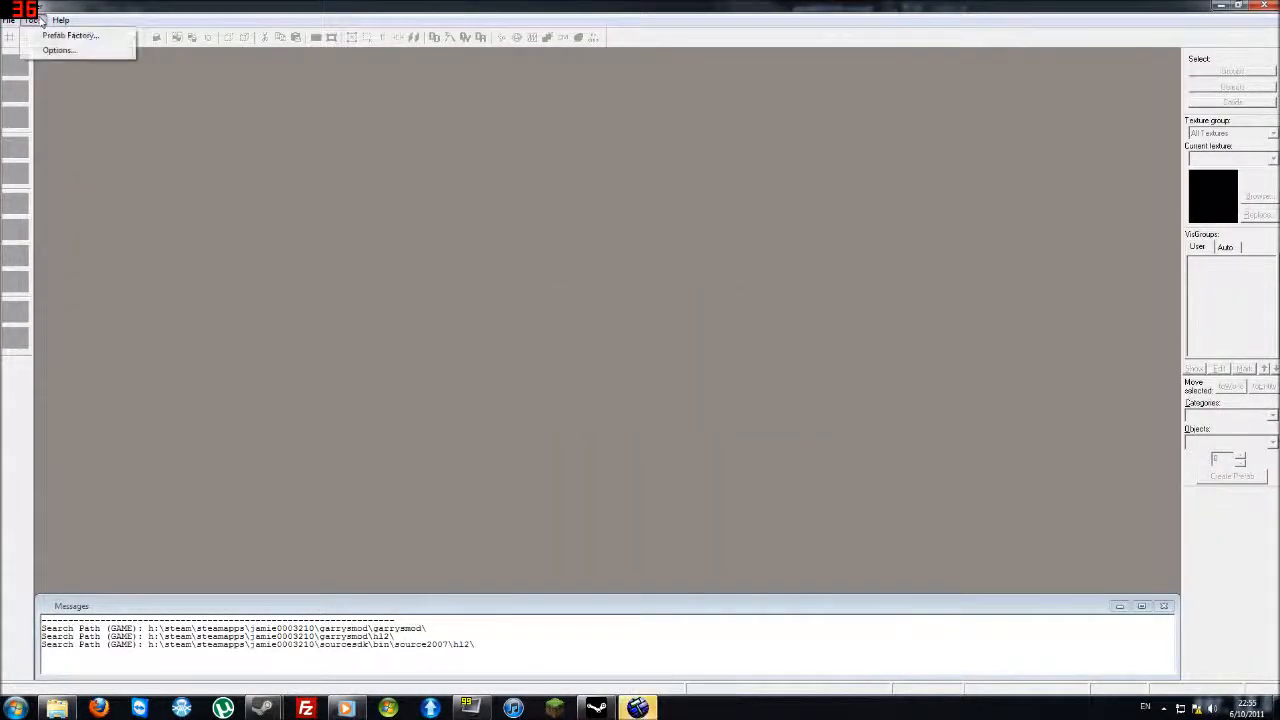
pyautogui.moveTo(58, 50)
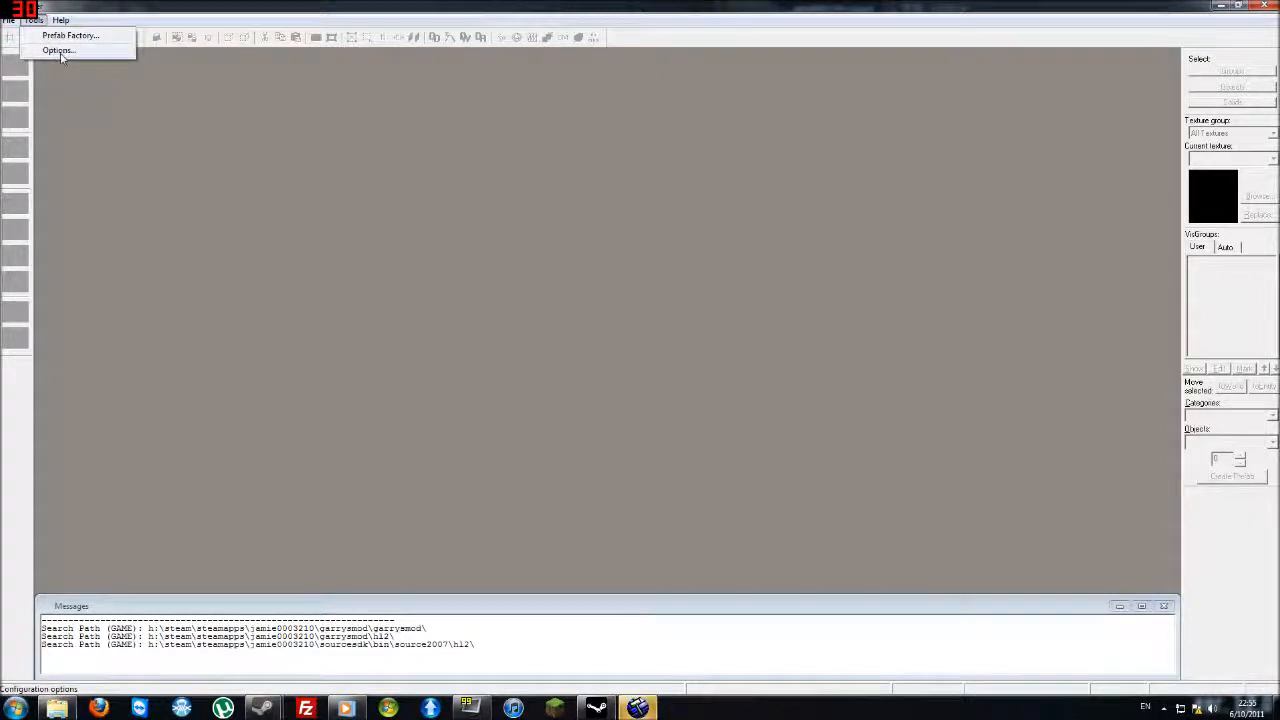
pyautogui.click(58, 50)
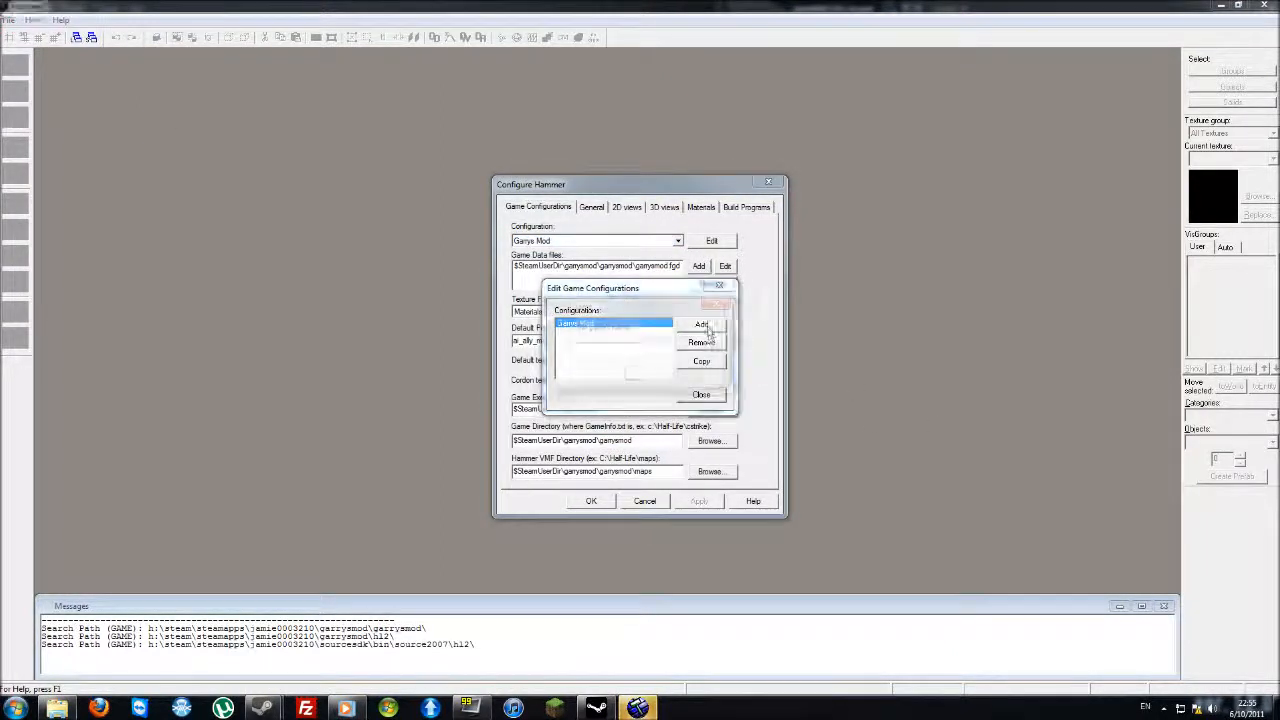
# Step: Add a new game configuration named 'Zombie Panic! Source' and finish editing configurations
pyautogui.click(701, 323)
pyautogui.write('Zombie Panic! S')
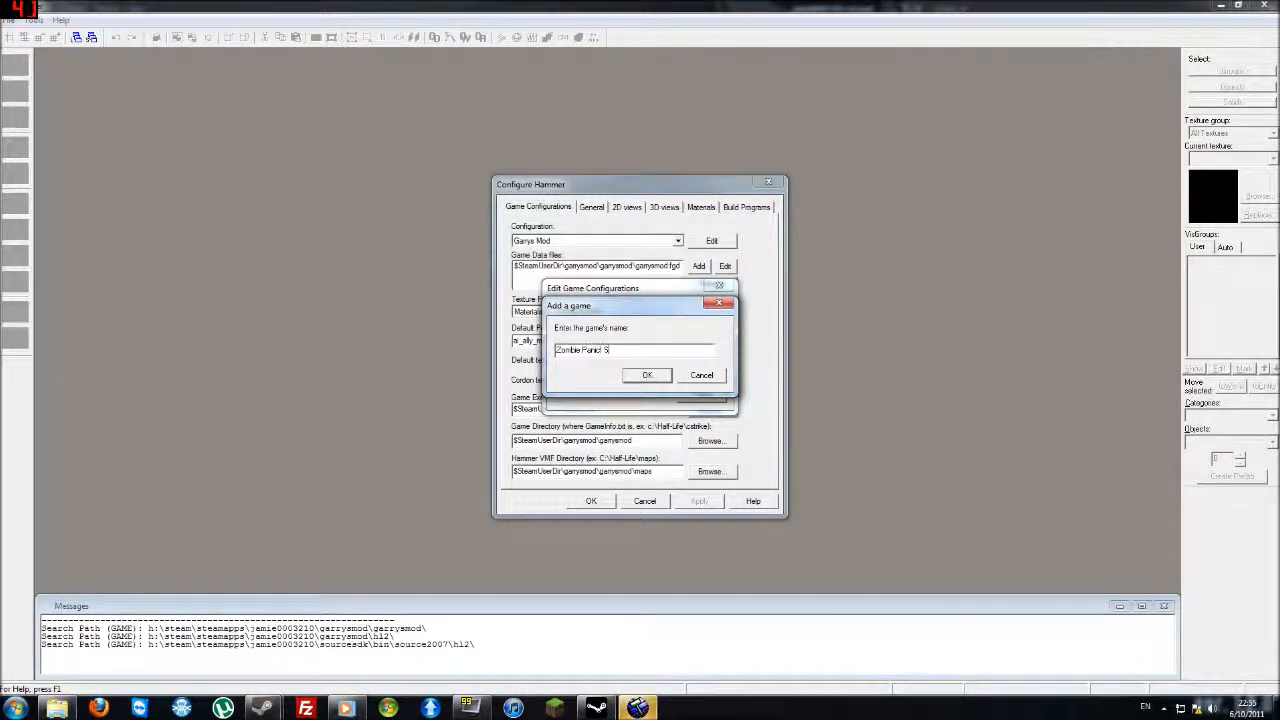
pyautogui.write('ource')
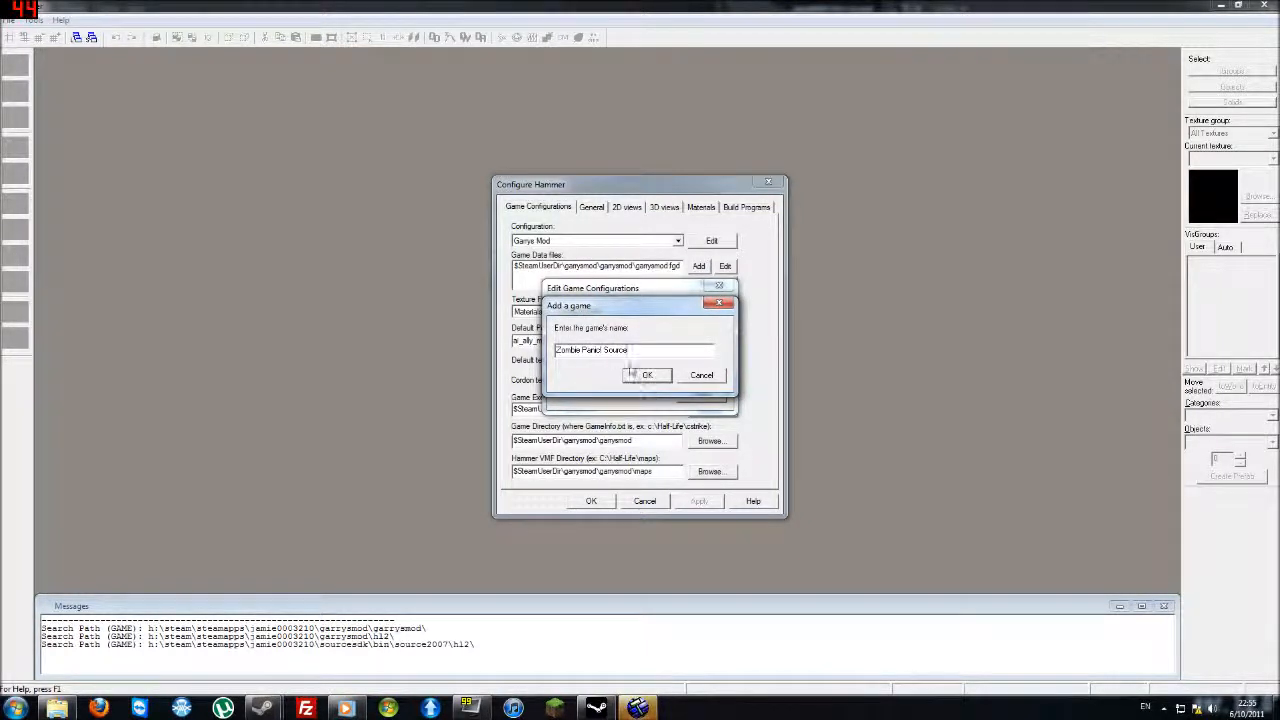
pyautogui.click(647, 375)
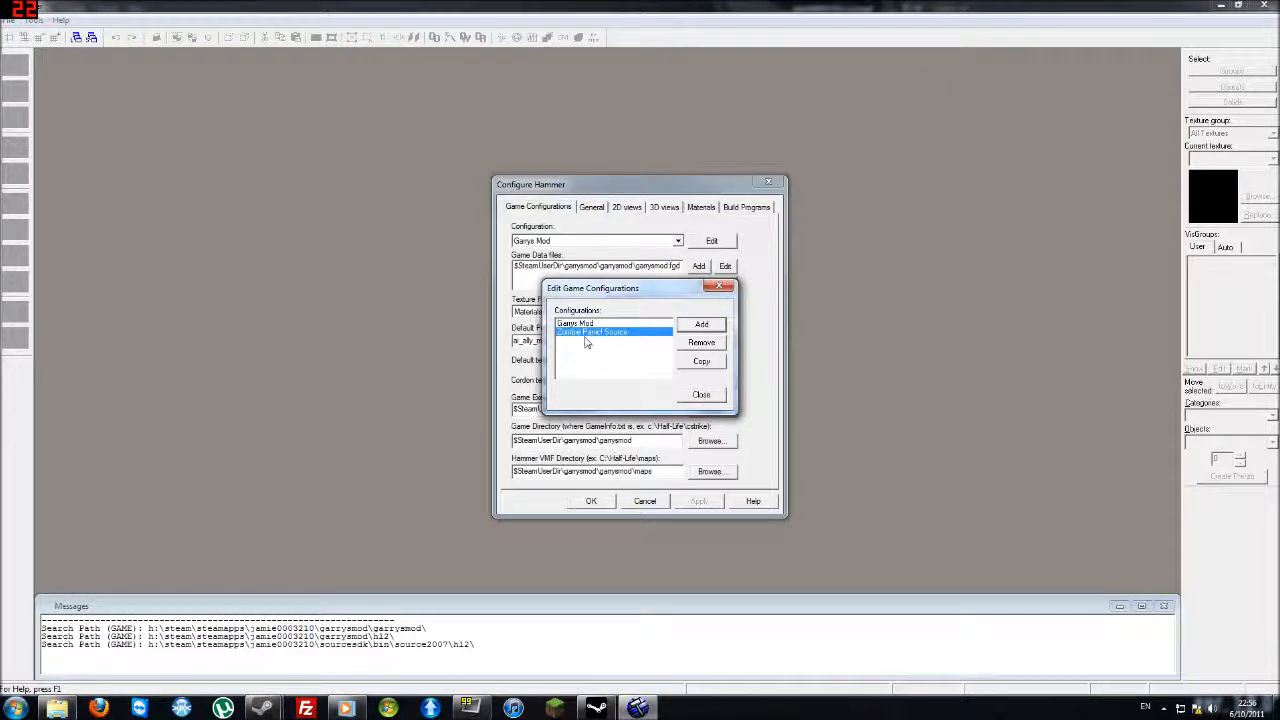
pyautogui.click(701, 394)
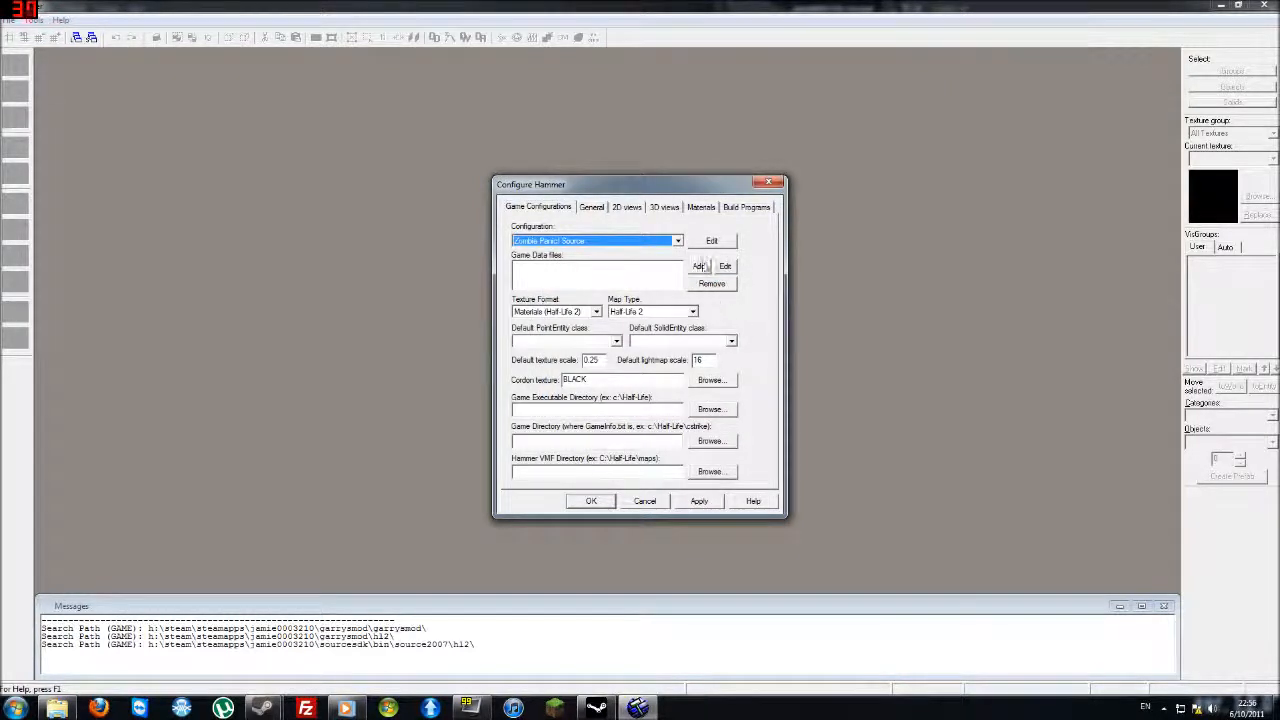
# Step: Add zombiepanic.fgd from steamapps\account\zombie panic! source\zps as the game data file
pyautogui.click(698, 266)
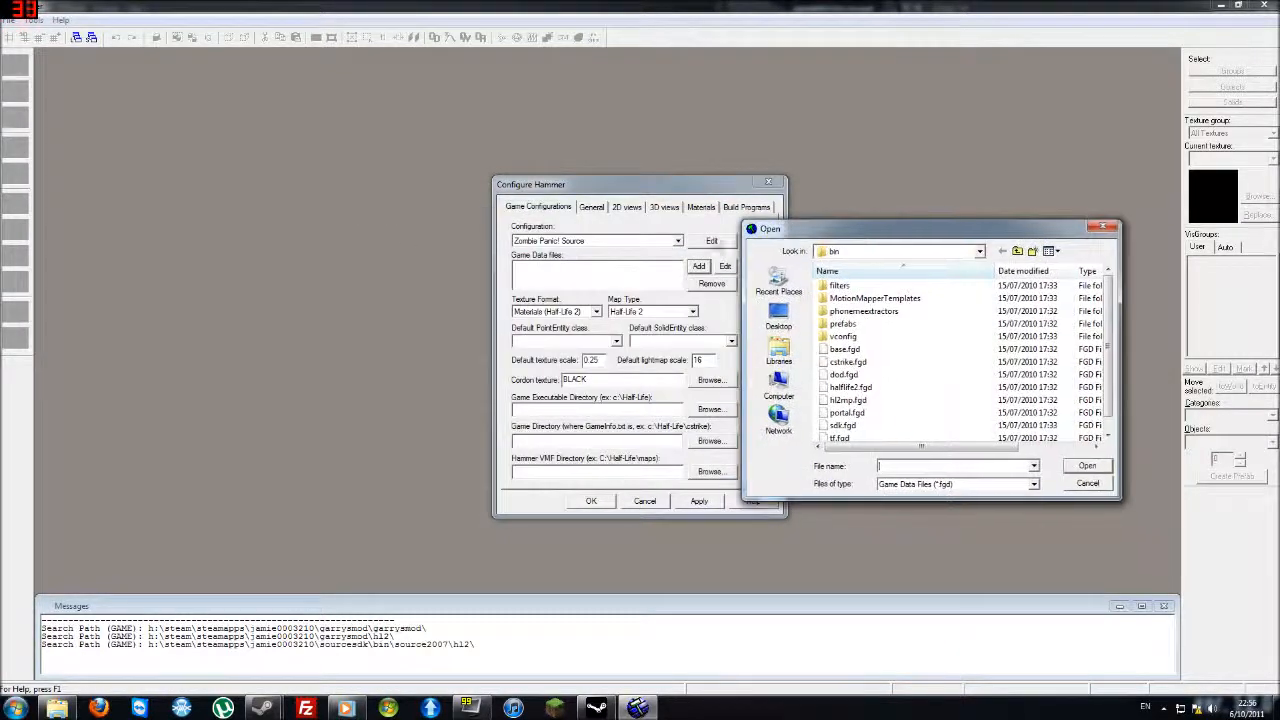
pyautogui.moveTo(960, 250)
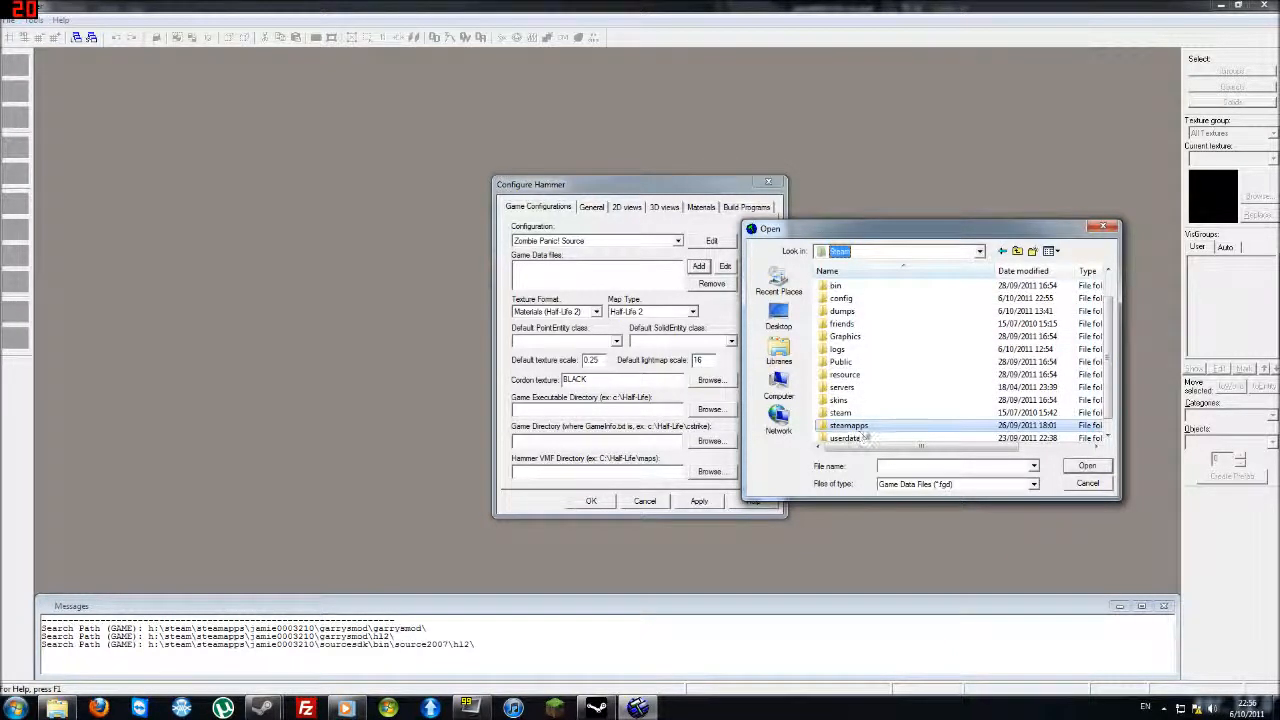
pyautogui.doubleClick(849, 425)
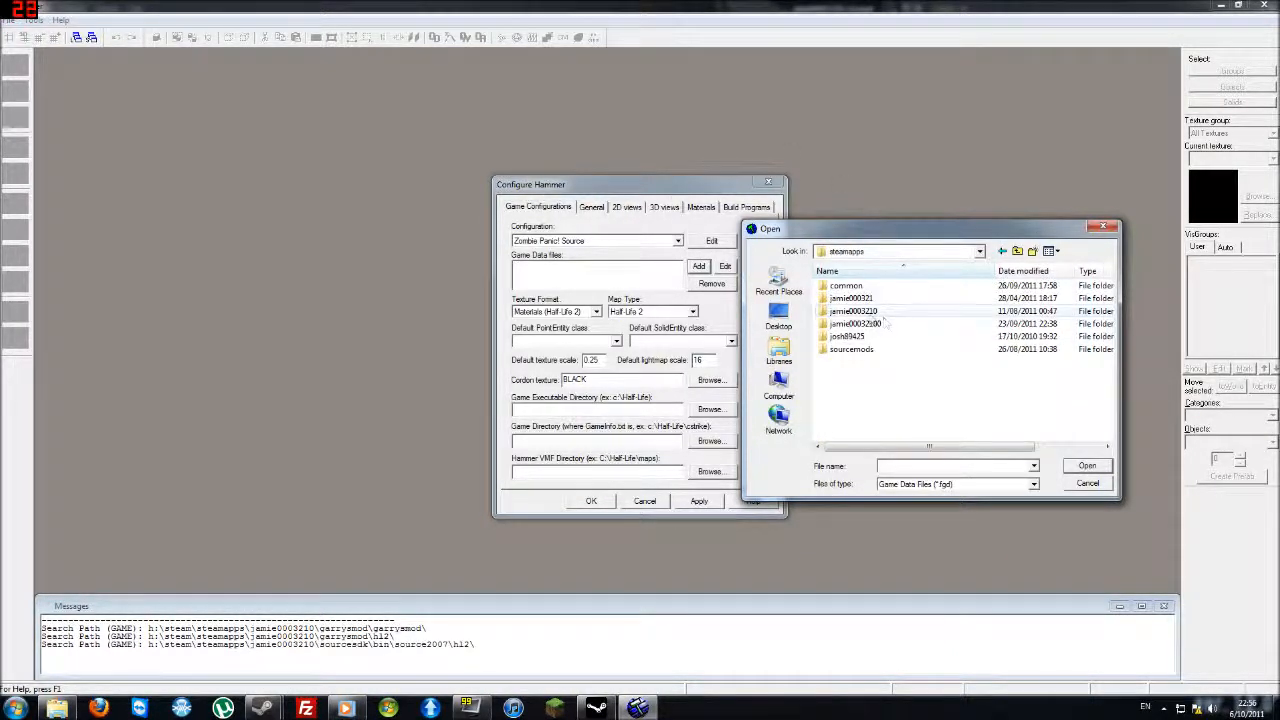
pyautogui.doubleClick(853, 311)
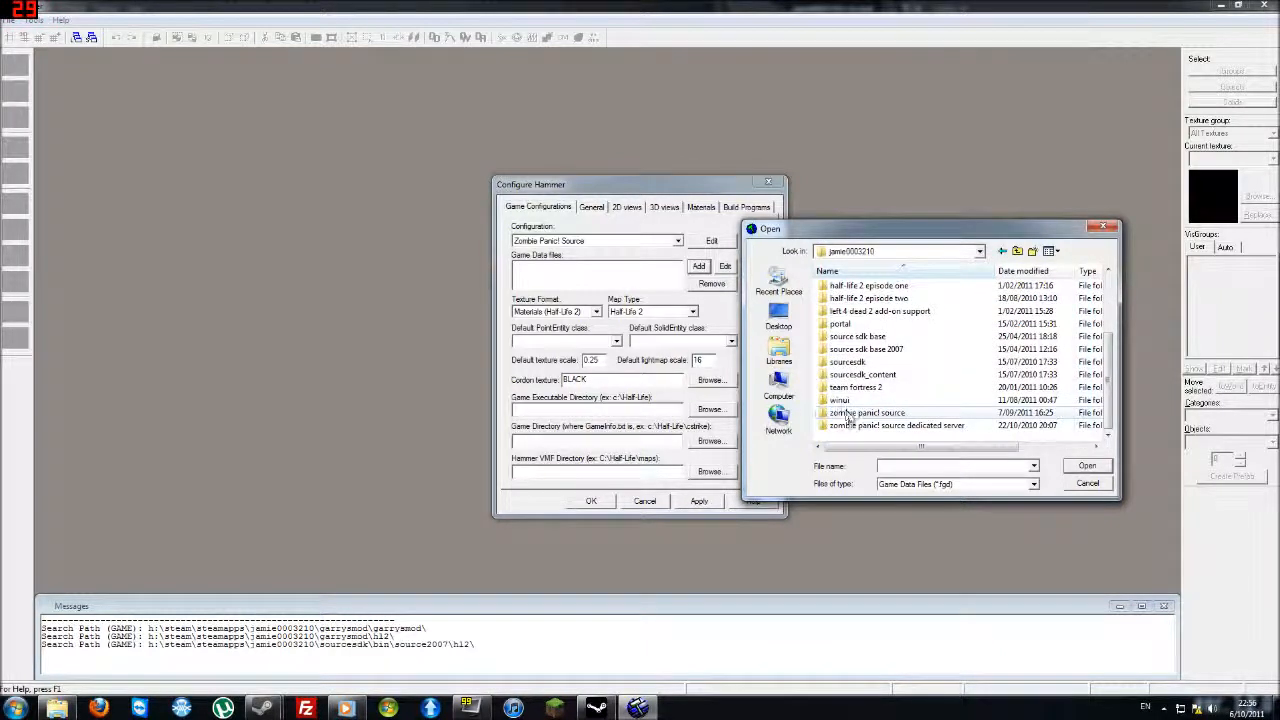
pyautogui.moveTo(868, 412)
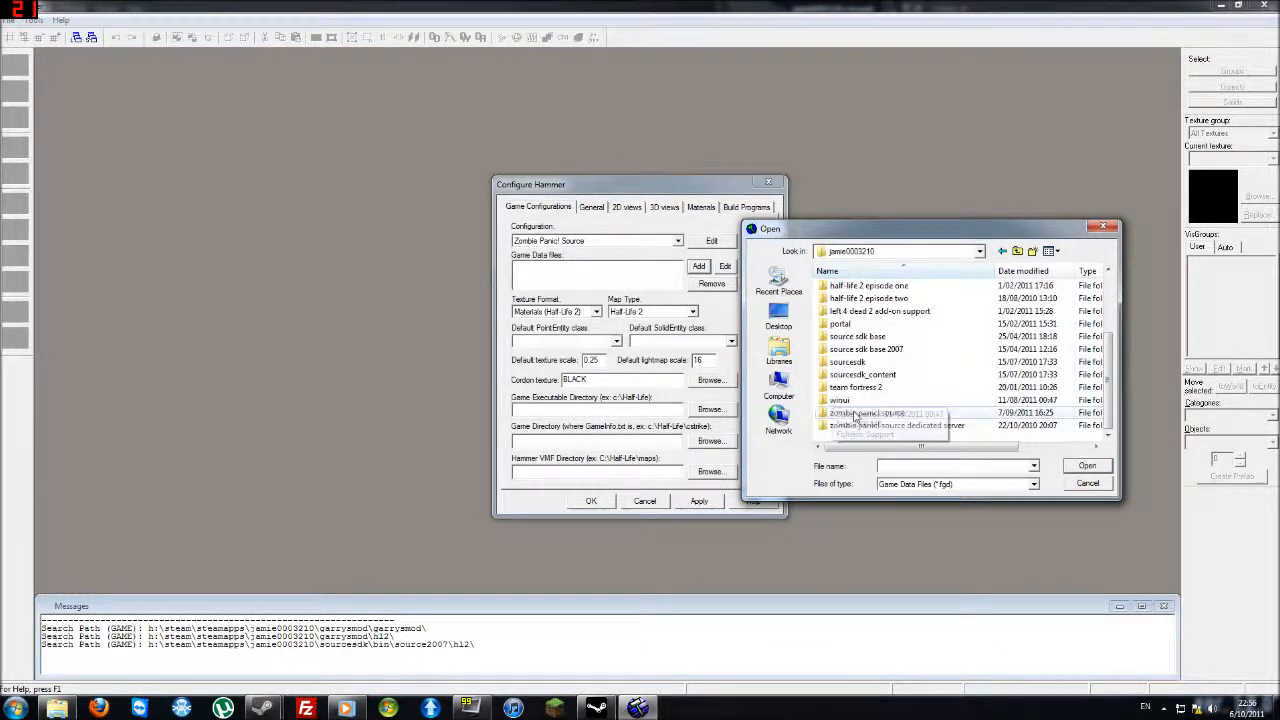
pyautogui.doubleClick(898, 413)
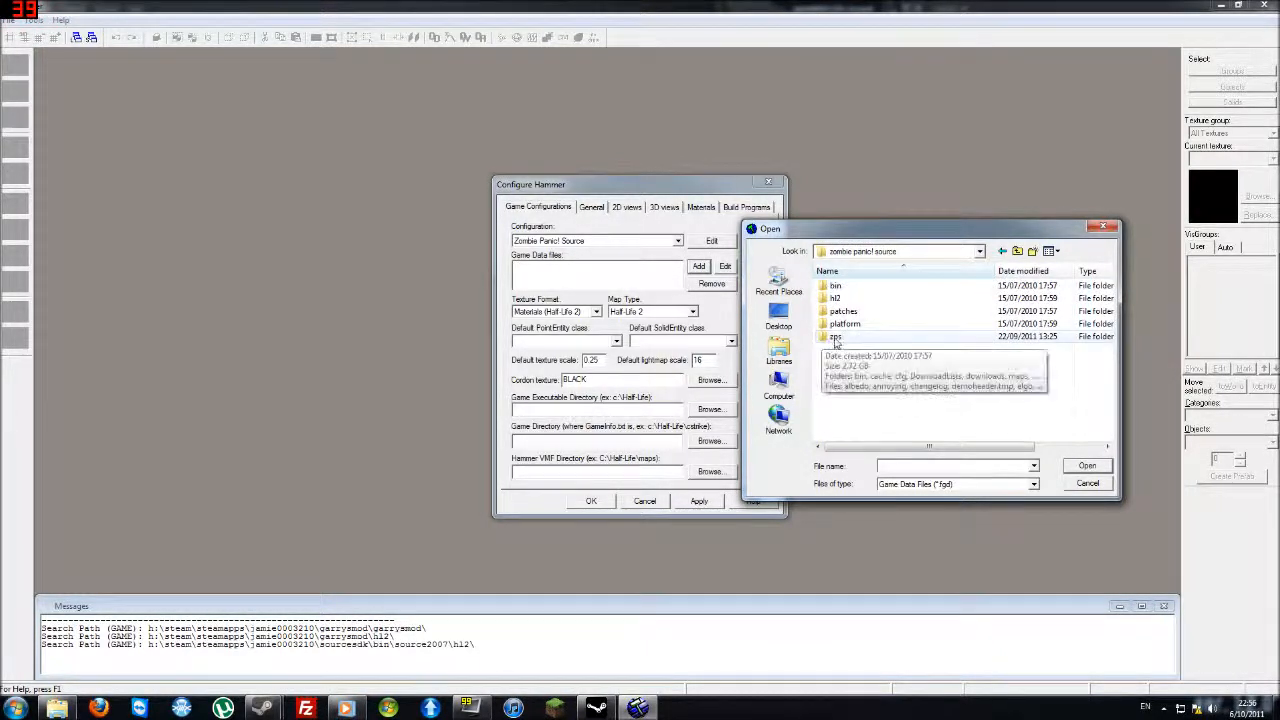
pyautogui.doubleClick(834, 336)
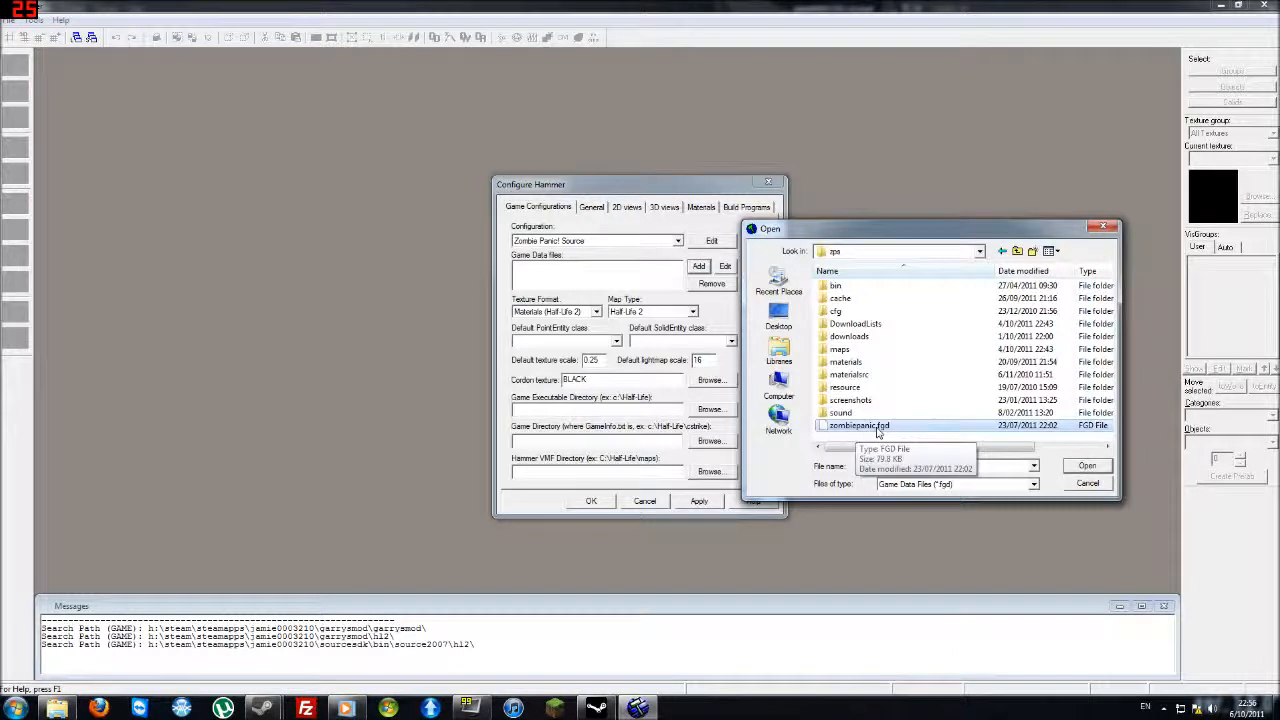
pyautogui.click(858, 425)
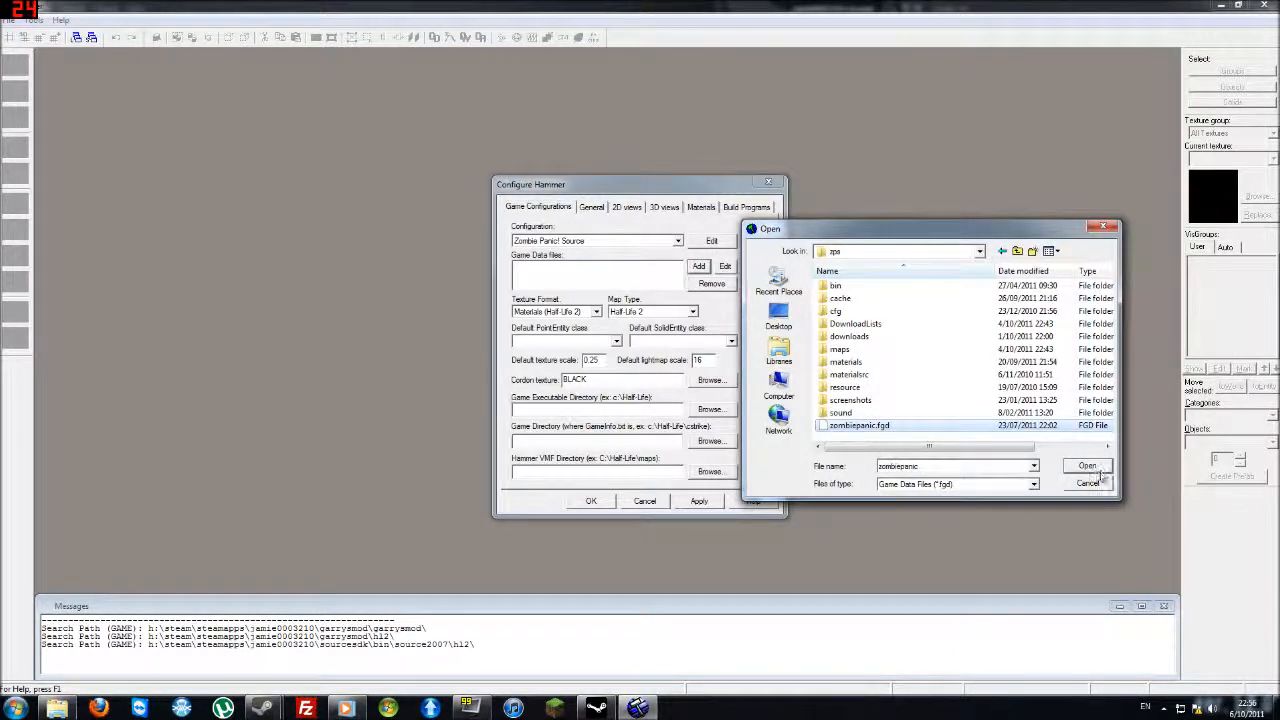
pyautogui.click(1087, 465)
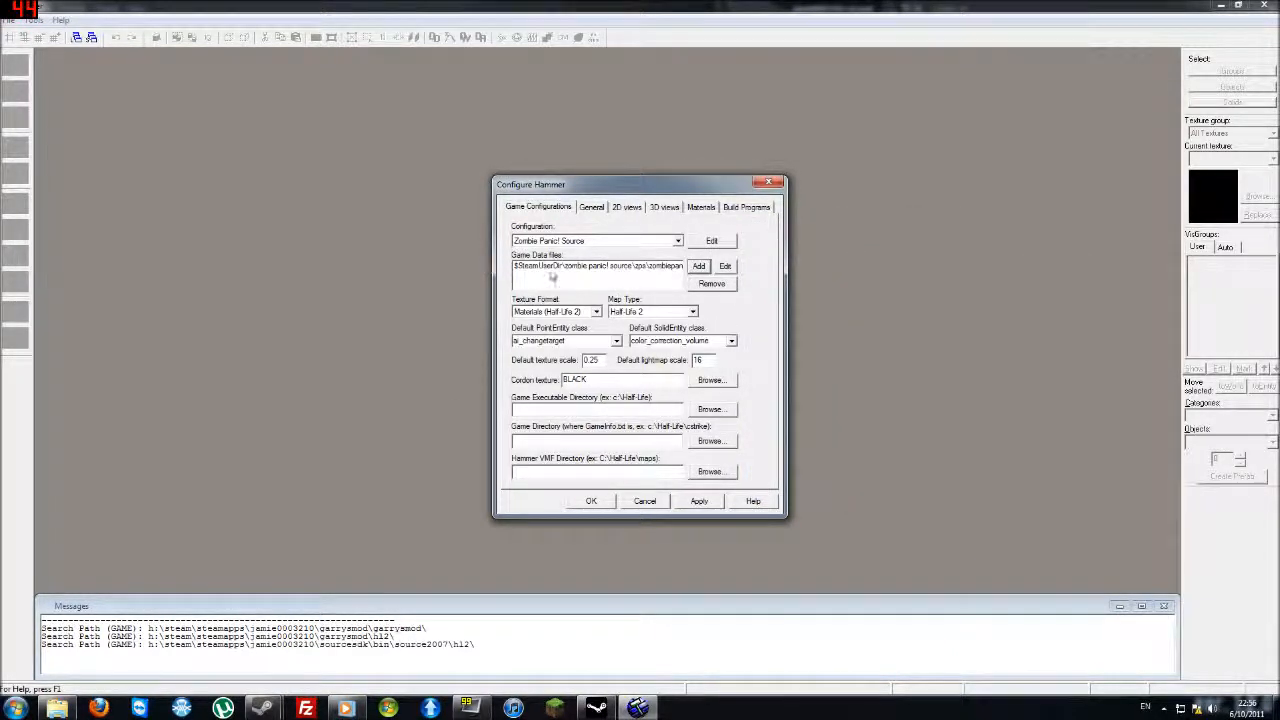
# Step: Browse the cordon texture, filtering for 'nodraw' to pick tools/toolsnodraw
pyautogui.click(595, 266)
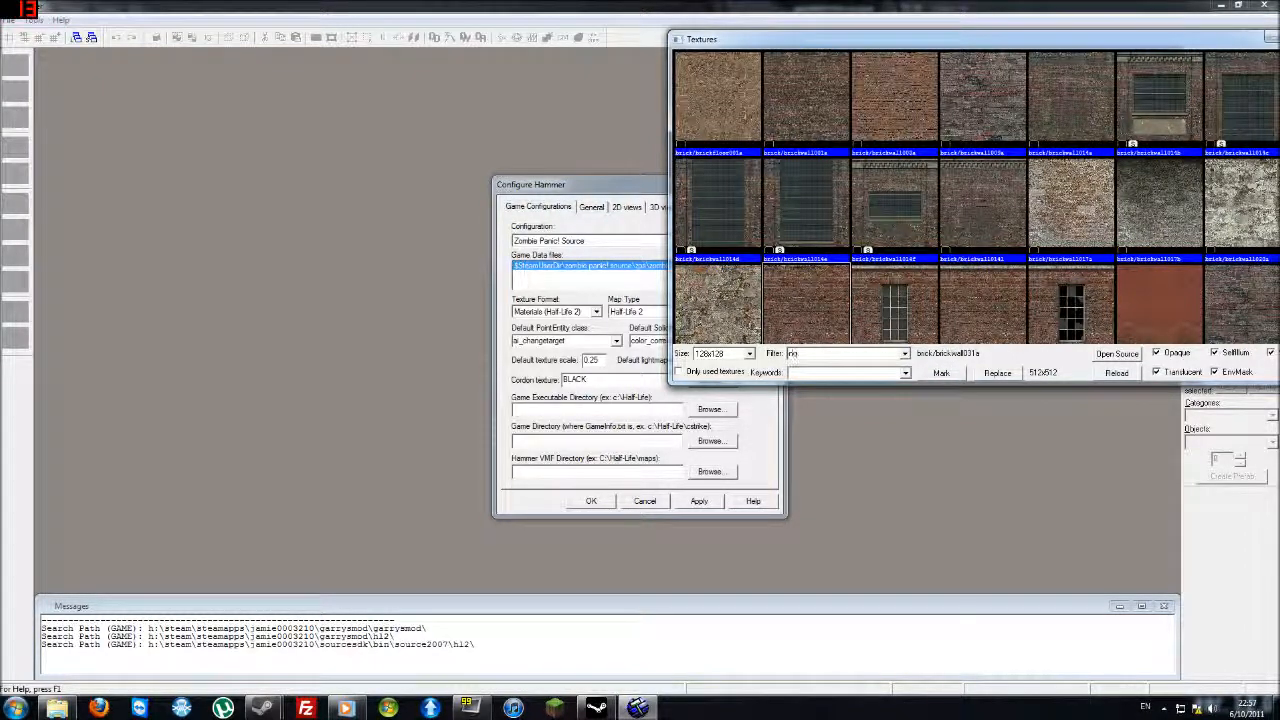
pyautogui.write('nodraw')
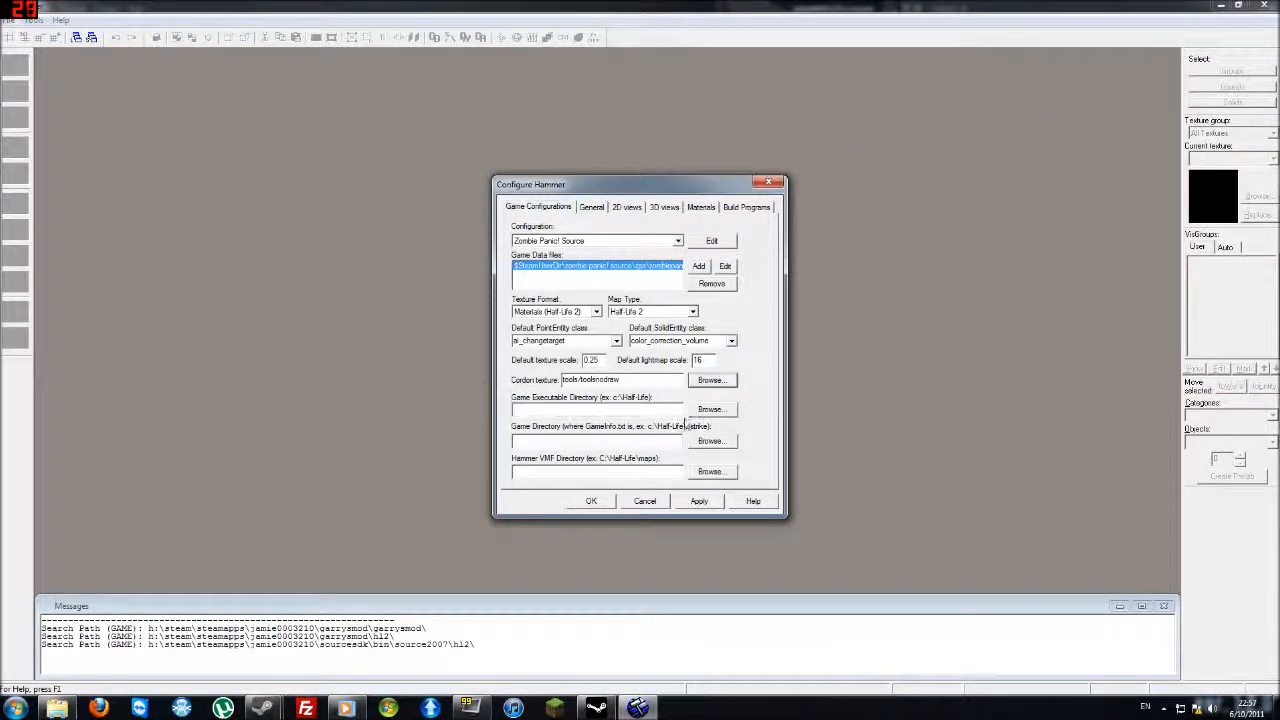
# Step: Set the game executable directory to the zombie panic! source folder and game directory to its zps folder
pyautogui.click(711, 408)
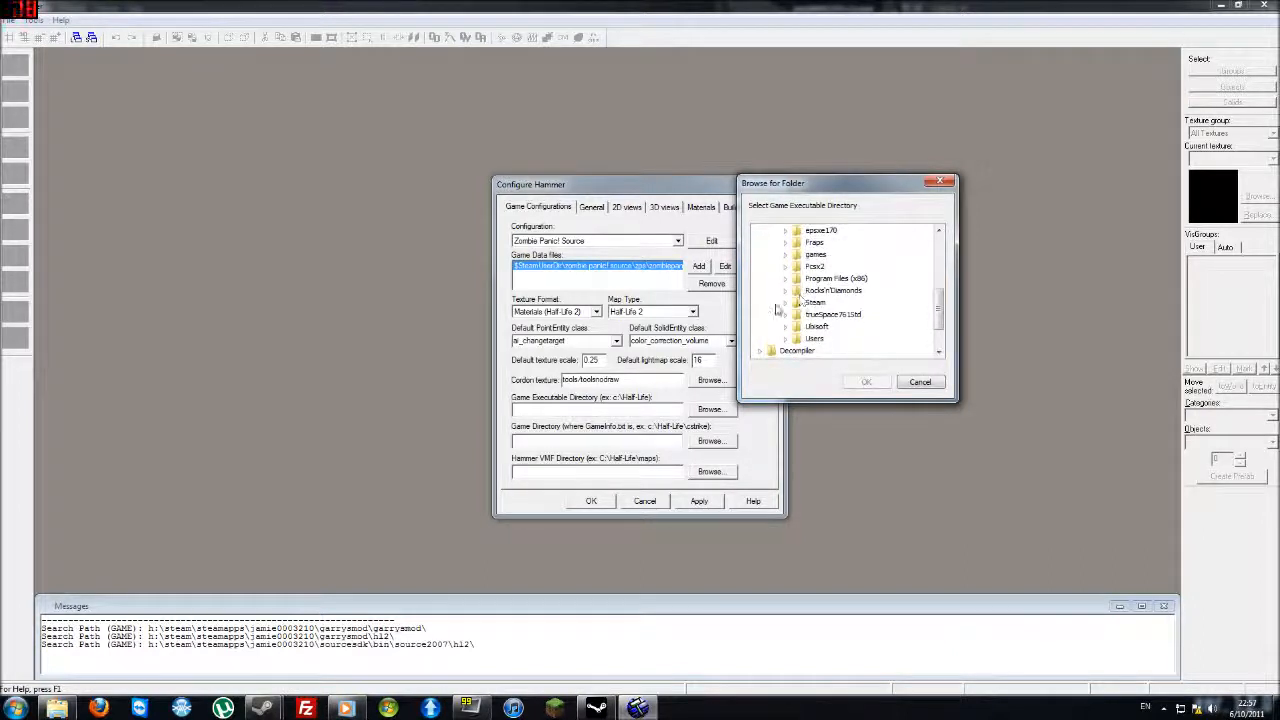
pyautogui.scroll(-3)
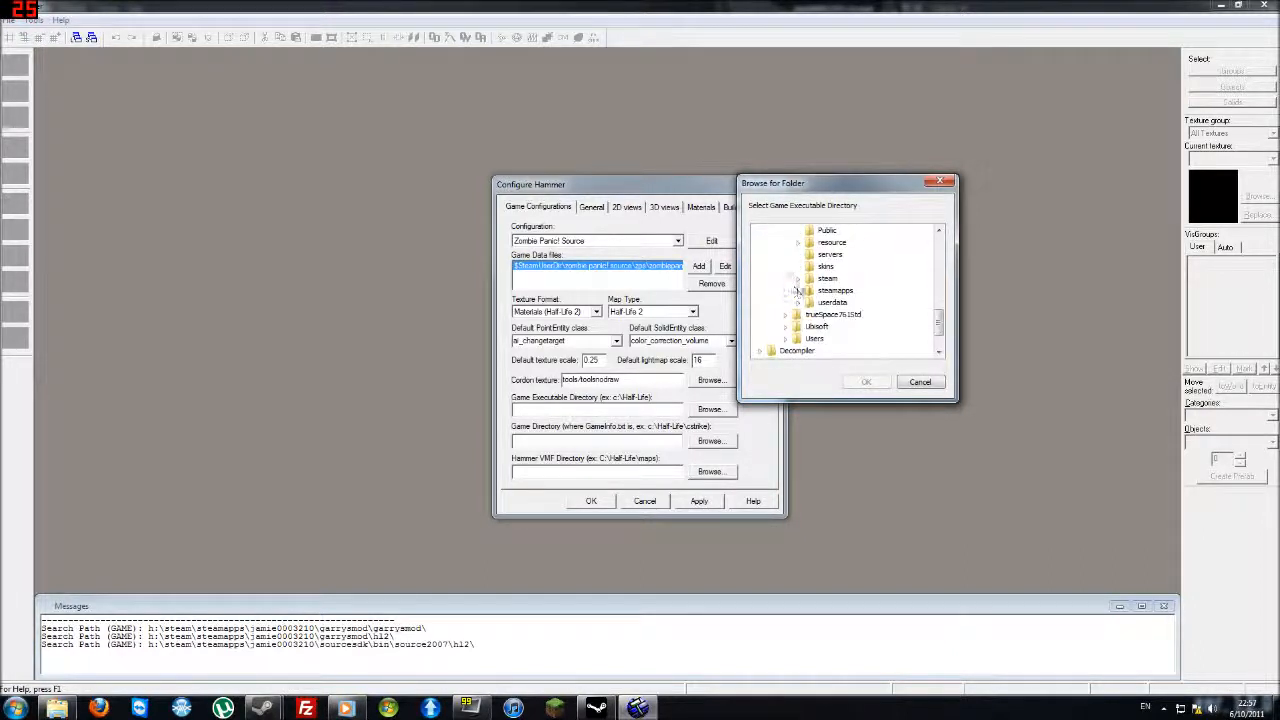
pyautogui.click(797, 290)
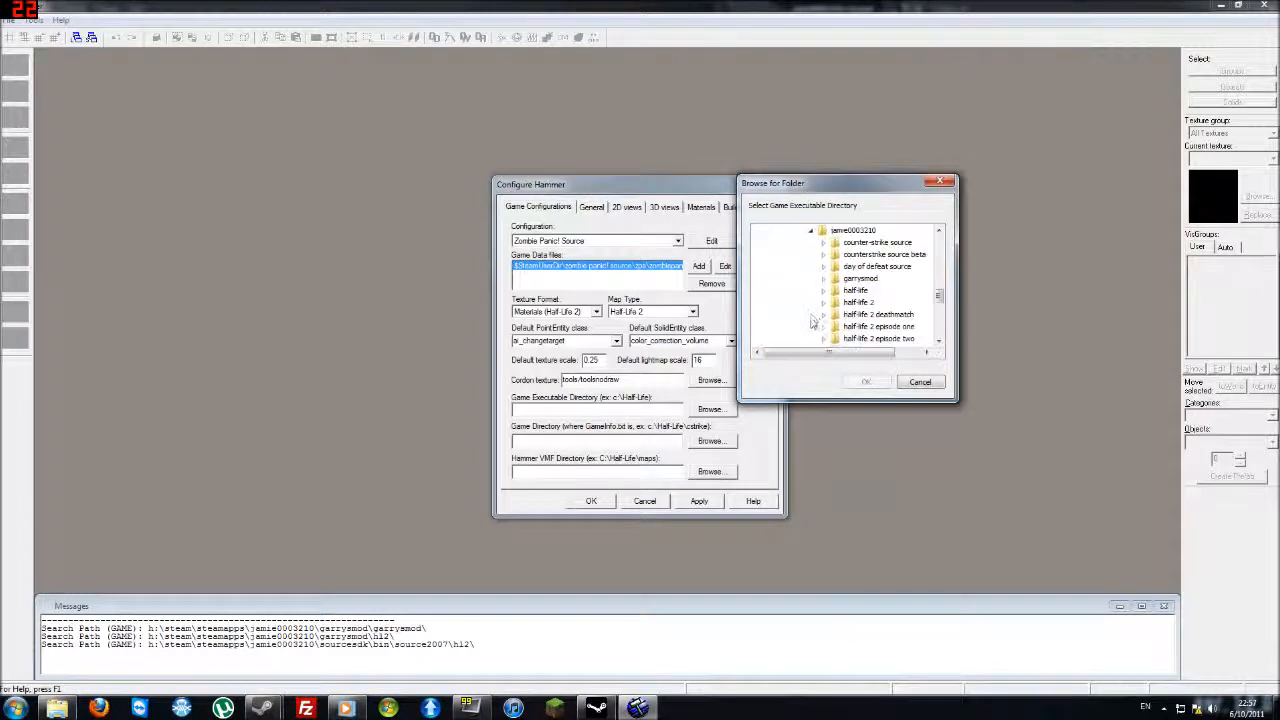
pyautogui.scroll(-3)
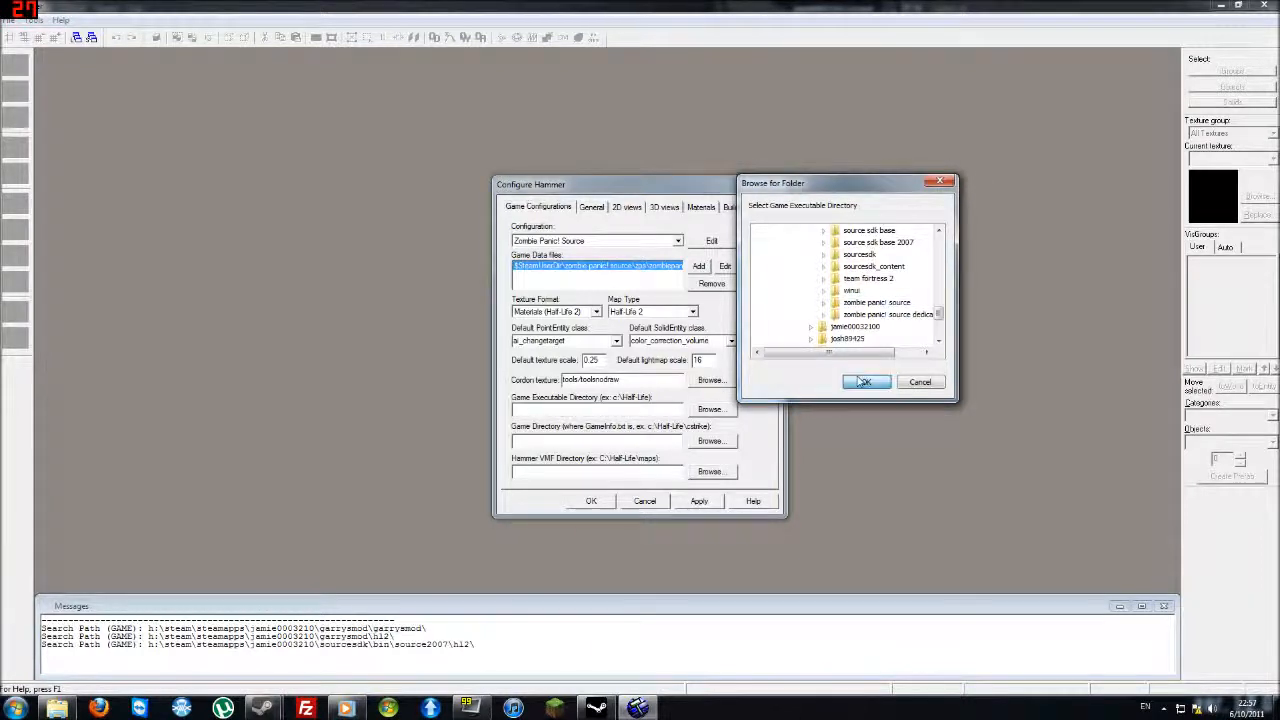
pyautogui.click(865, 381)
pyautogui.write('$SteamUserDir\\zombie panic! source\\zps')
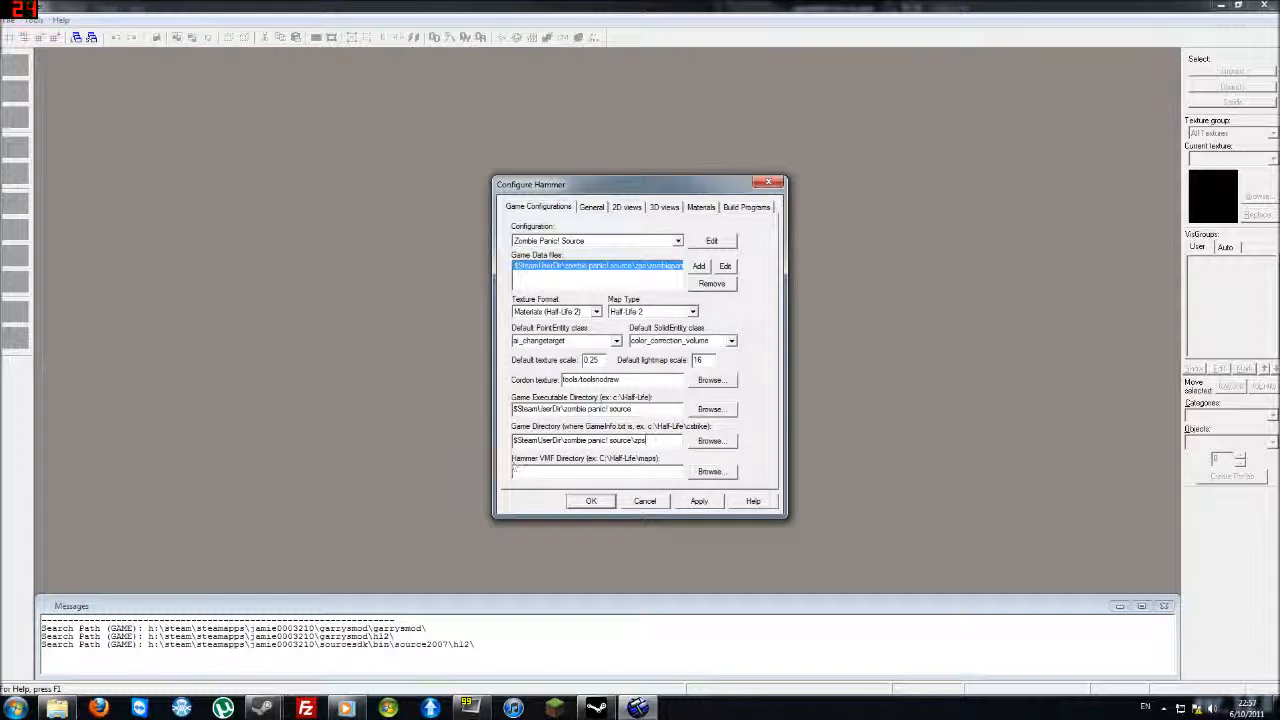
pyautogui.click(711, 471)
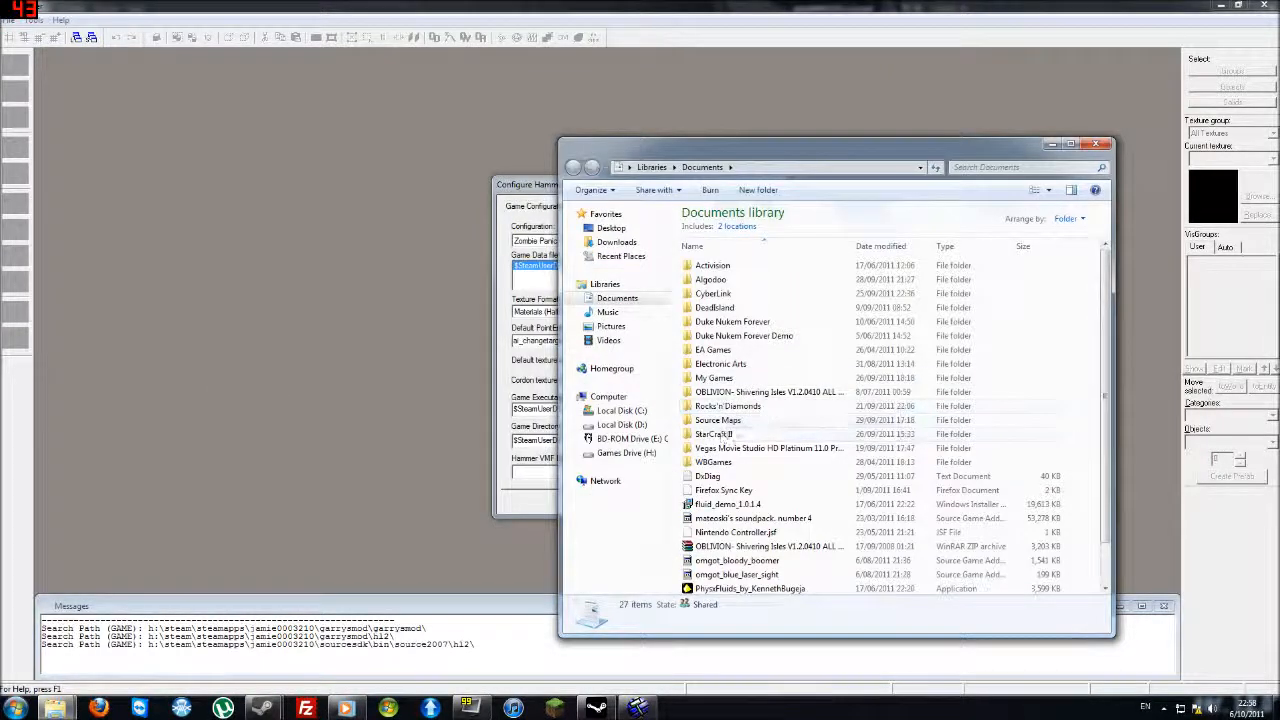
# Step: Set the VMF directory to Documents\Source Maps\Zombie Panic Source, apply and accept the restart notice
pyautogui.click(718, 419)
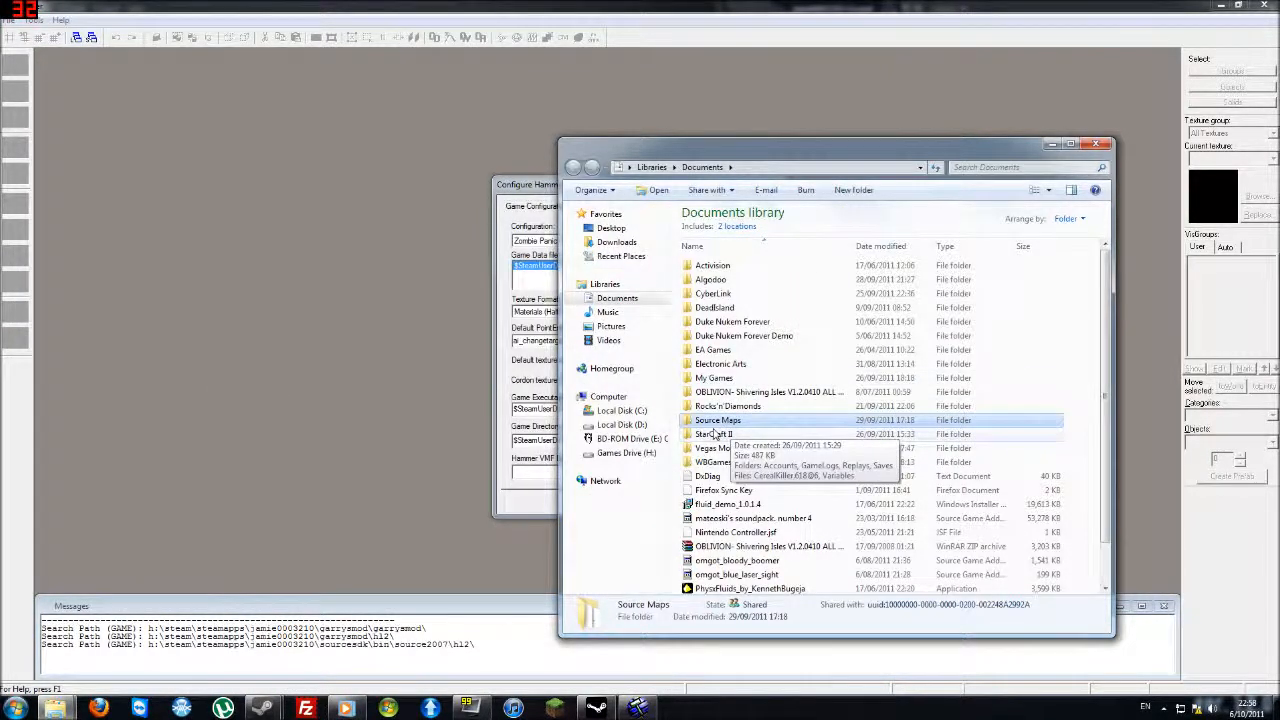
pyautogui.doubleClick(718, 419)
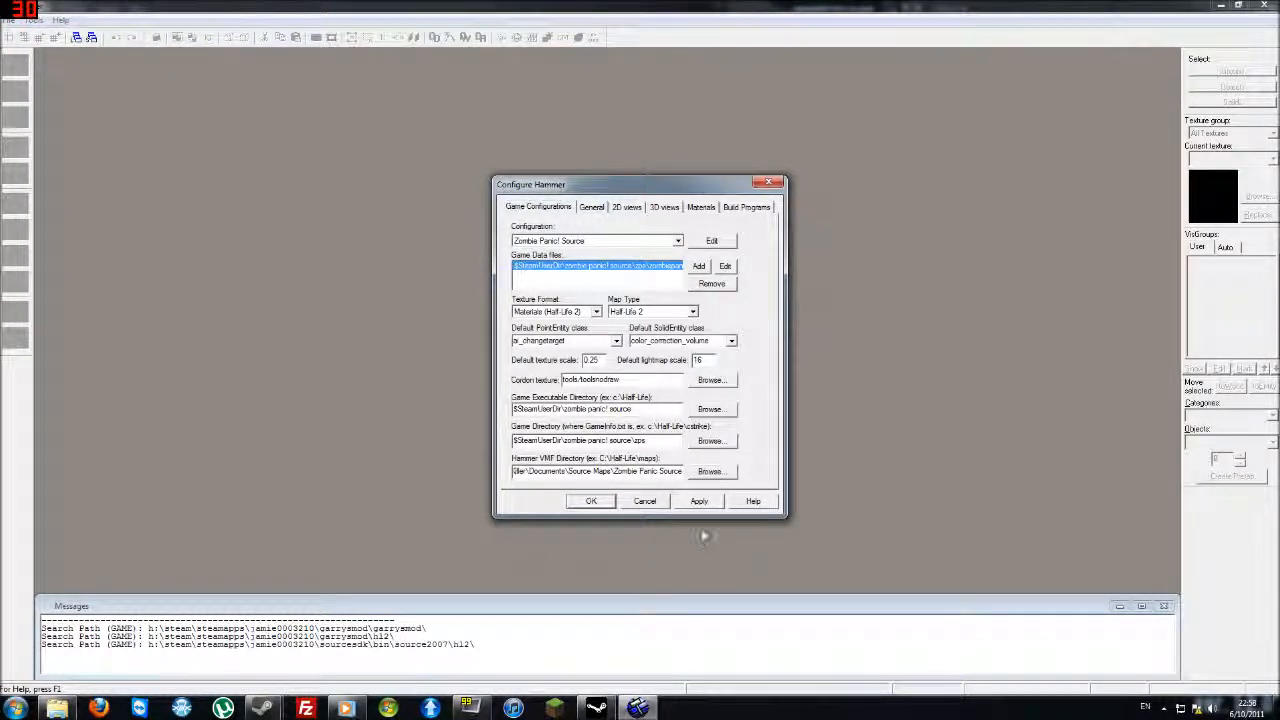
pyautogui.click(698, 501)
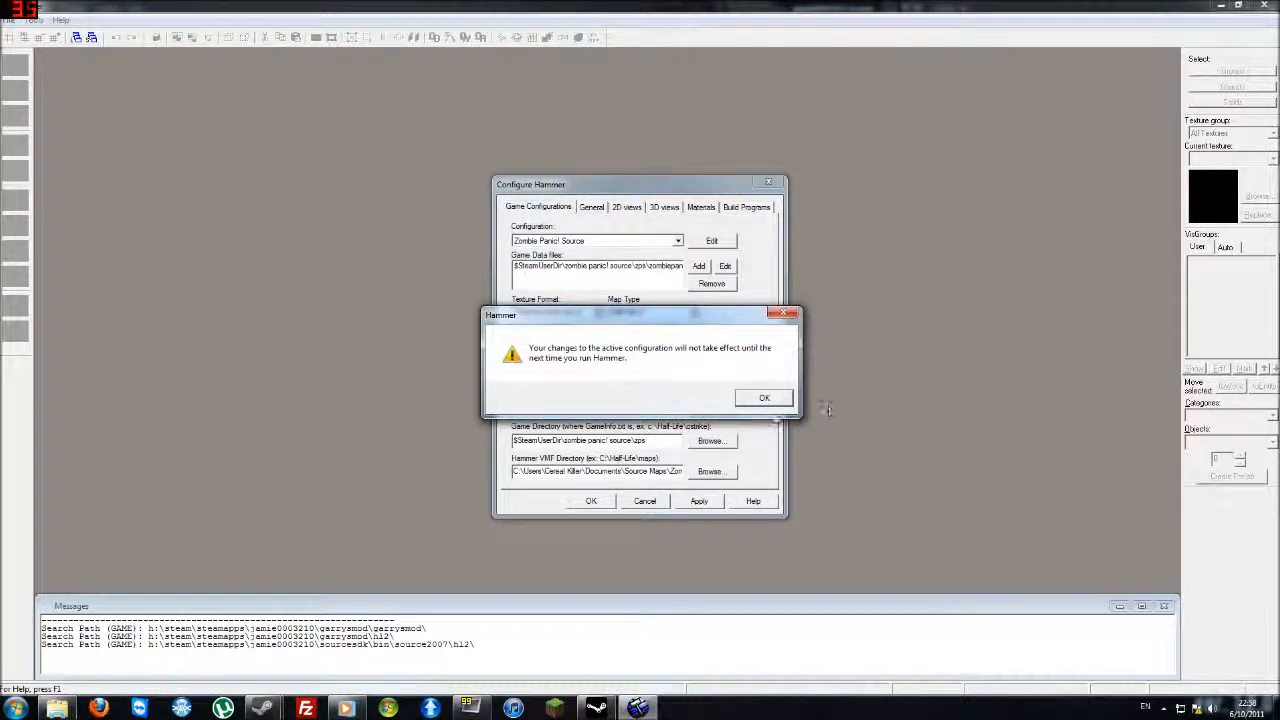
pyautogui.click(763, 397)
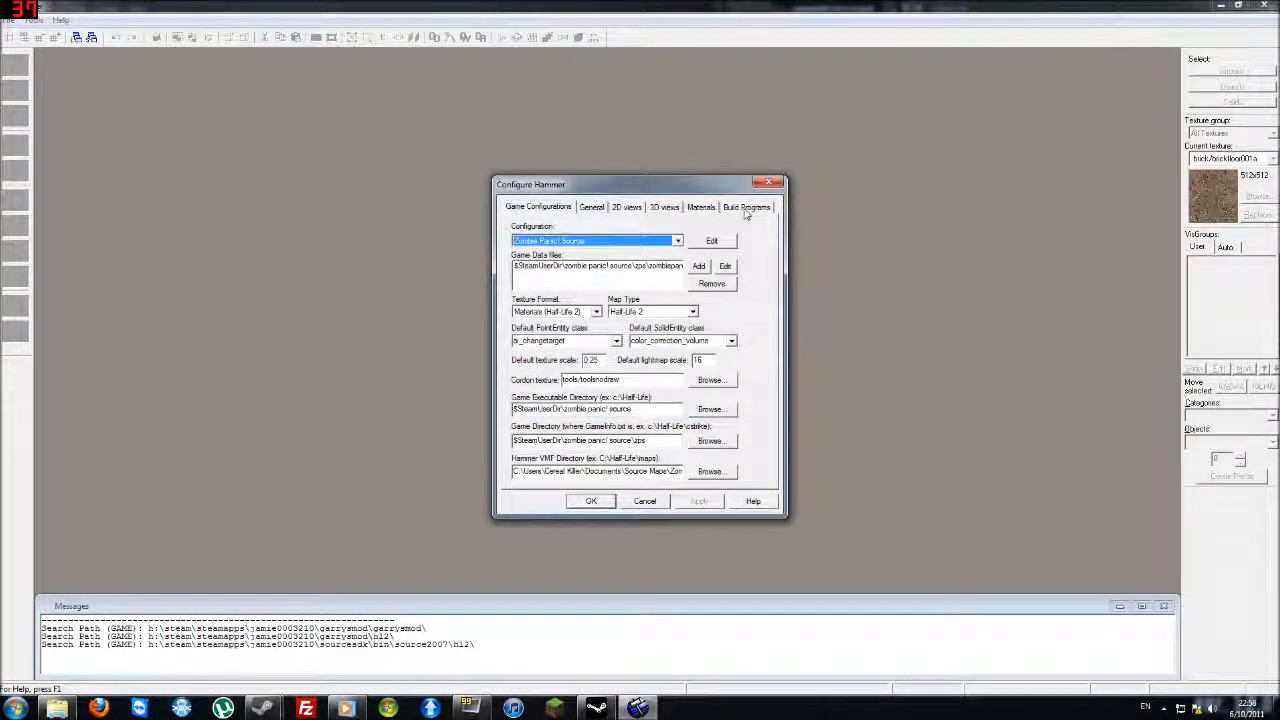
pyautogui.click(746, 207)
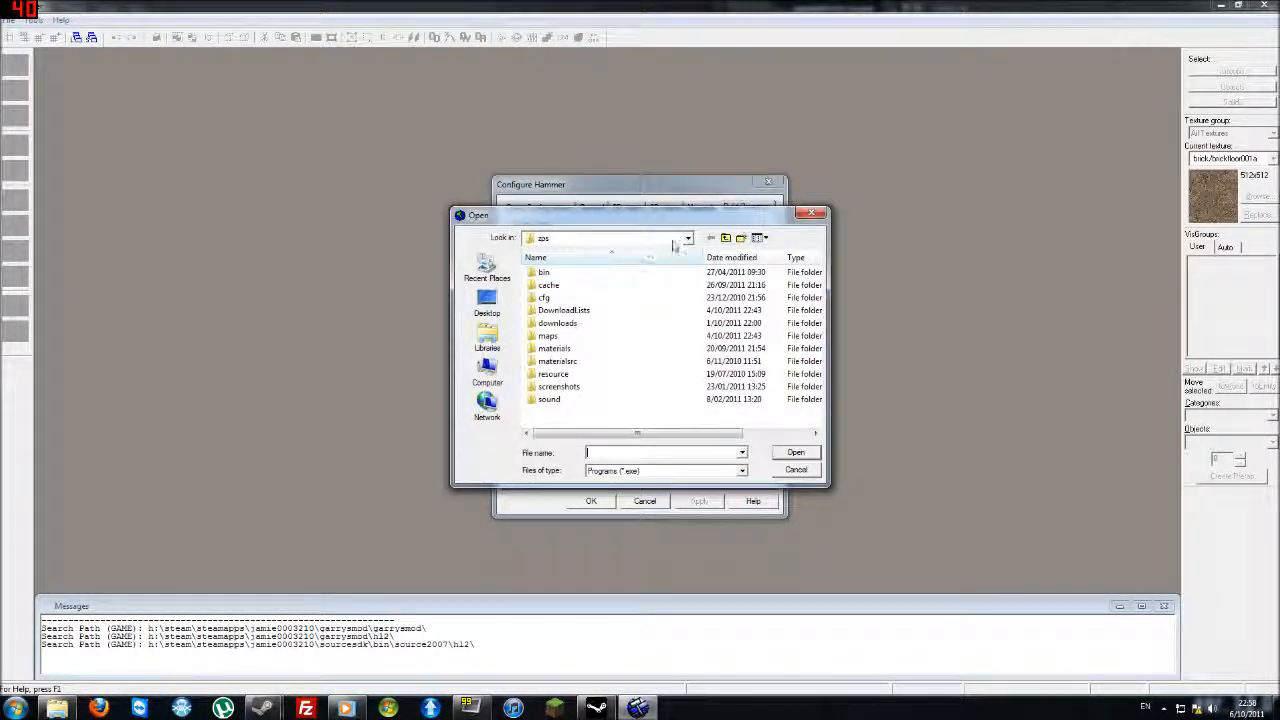
# Step: Make hl2.exe in the zombie panic! source folder the game executable for builds
pyautogui.click(711, 238)
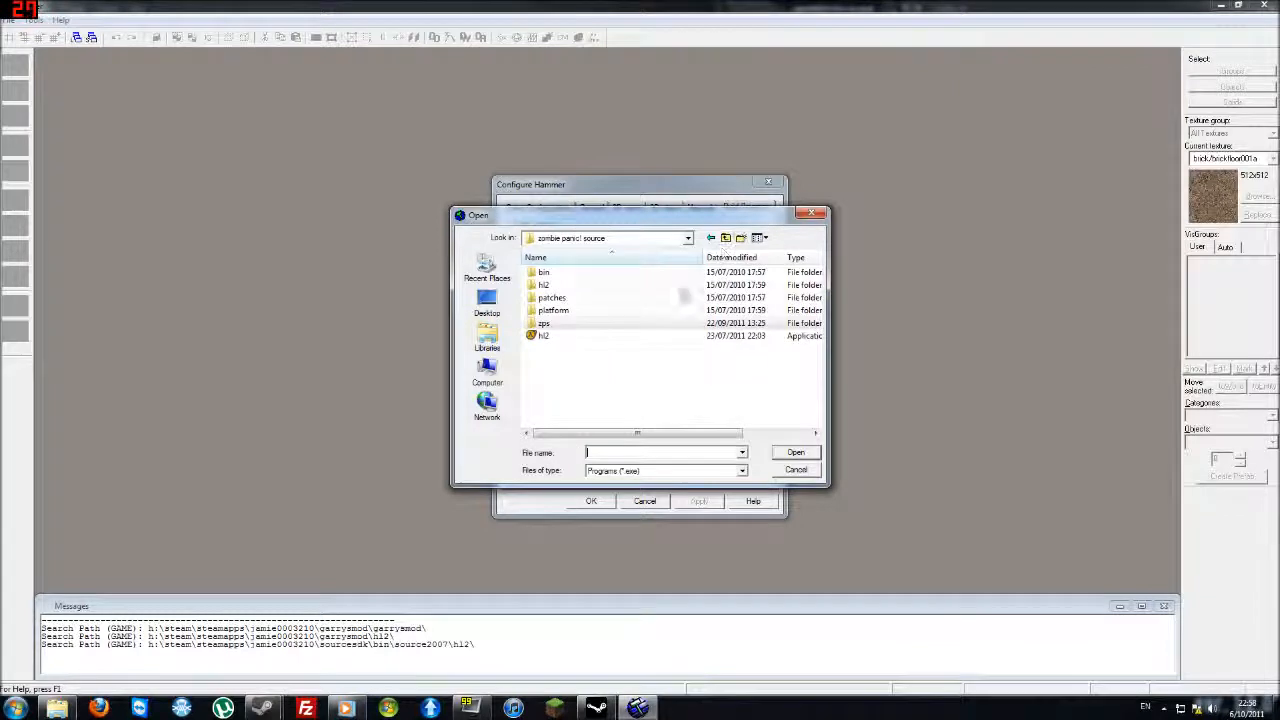
pyautogui.click(543, 335)
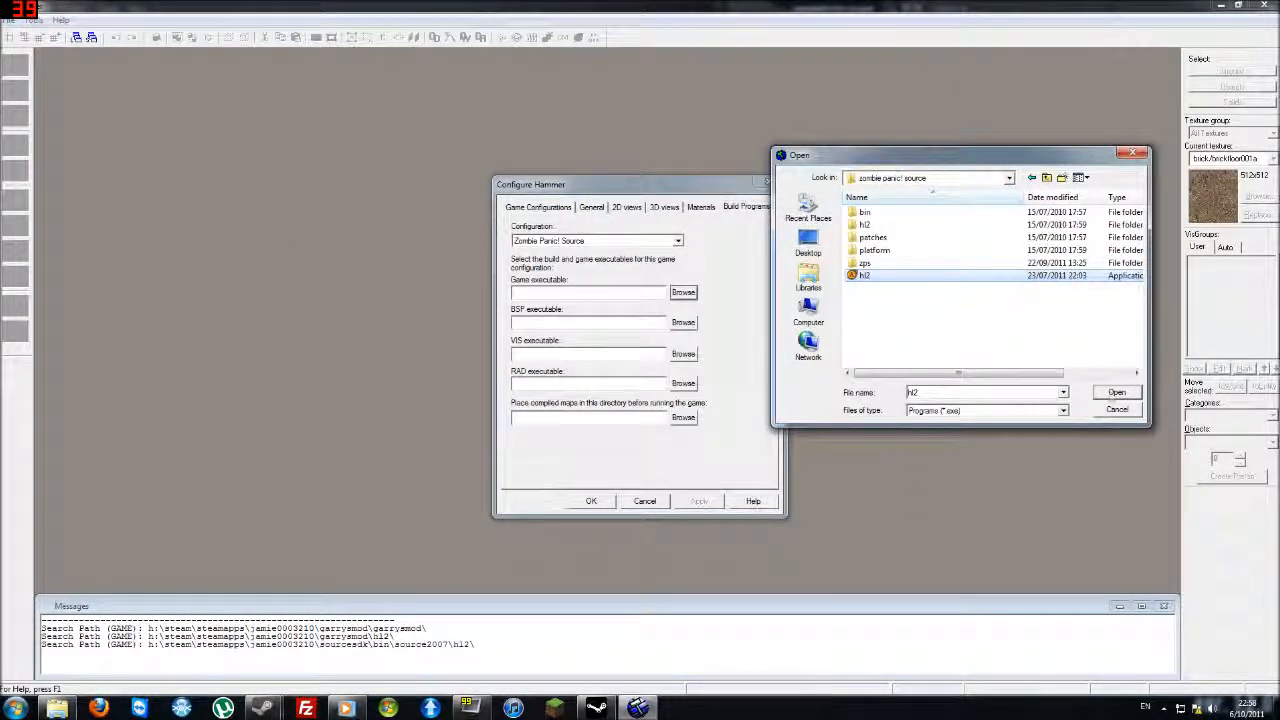
pyautogui.click(1116, 392)
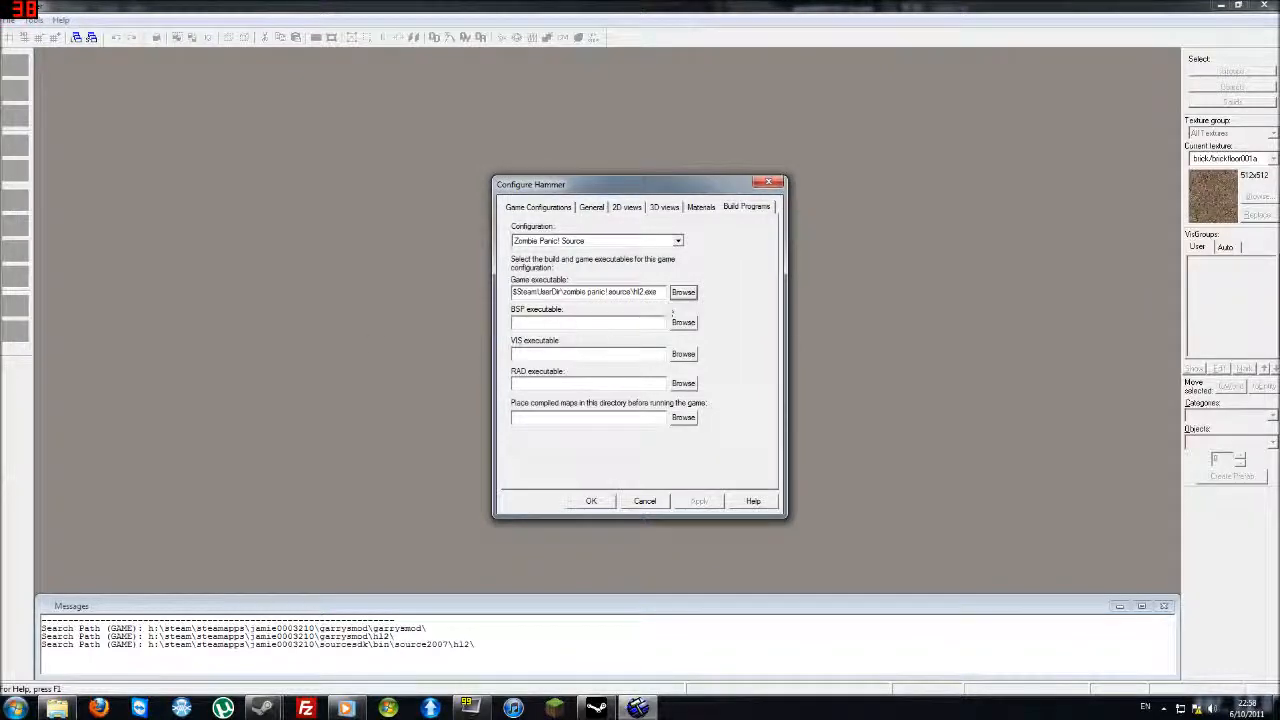
pyautogui.click(683, 322)
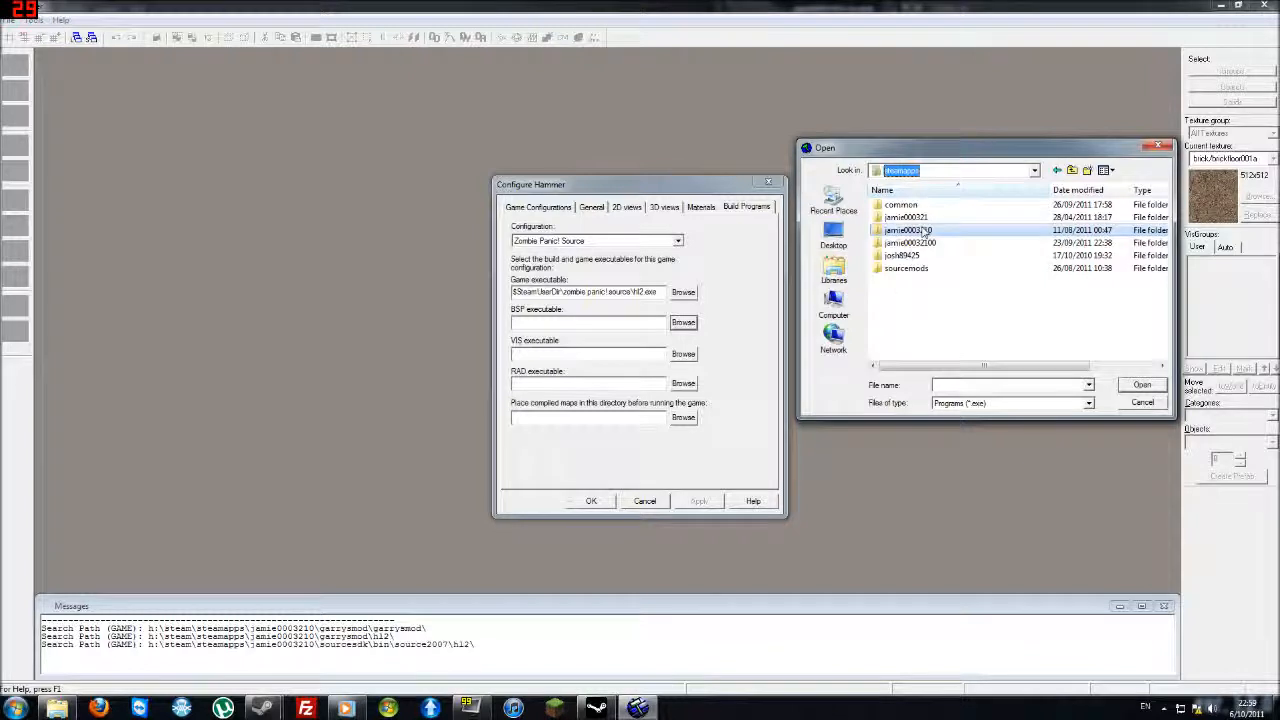
# Step: Point the BSP executable into sourcesdk\bin\orangebox\bin and begin setting the VIS executable likewise
pyautogui.doubleClick(905, 230)
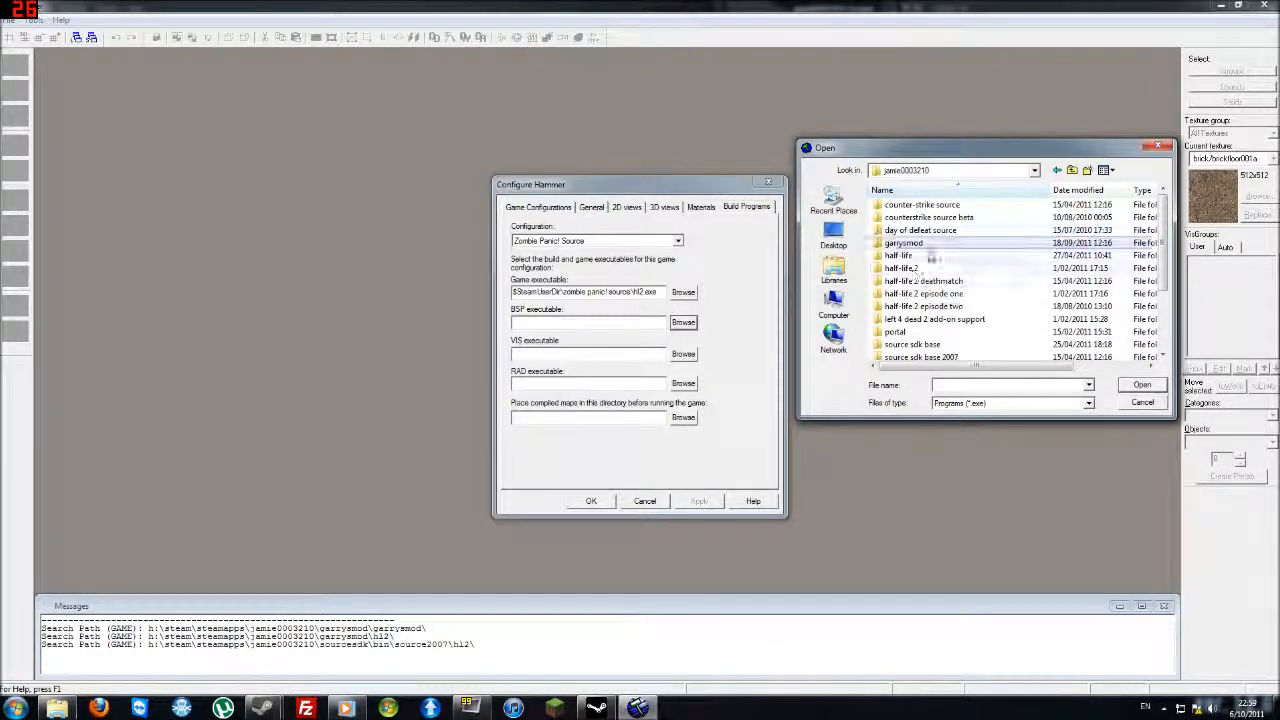
pyautogui.scroll(-3)
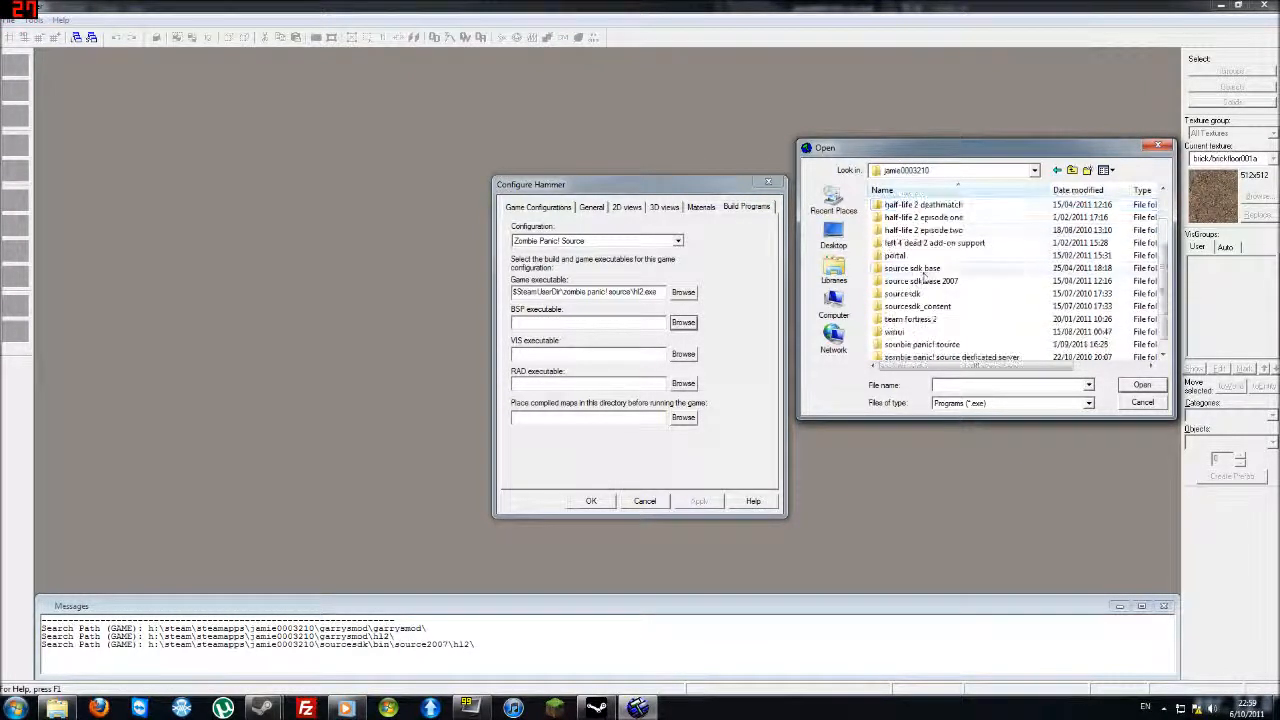
pyautogui.doubleClick(903, 293)
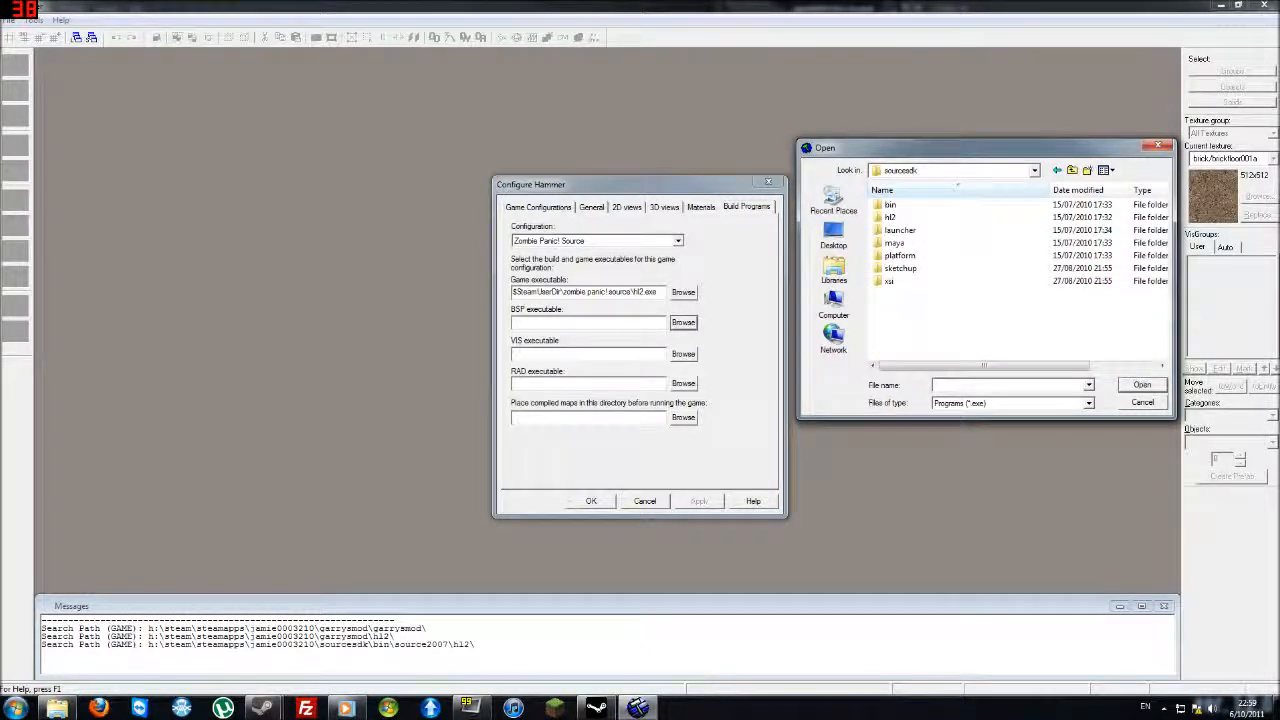
pyautogui.click(890, 204)
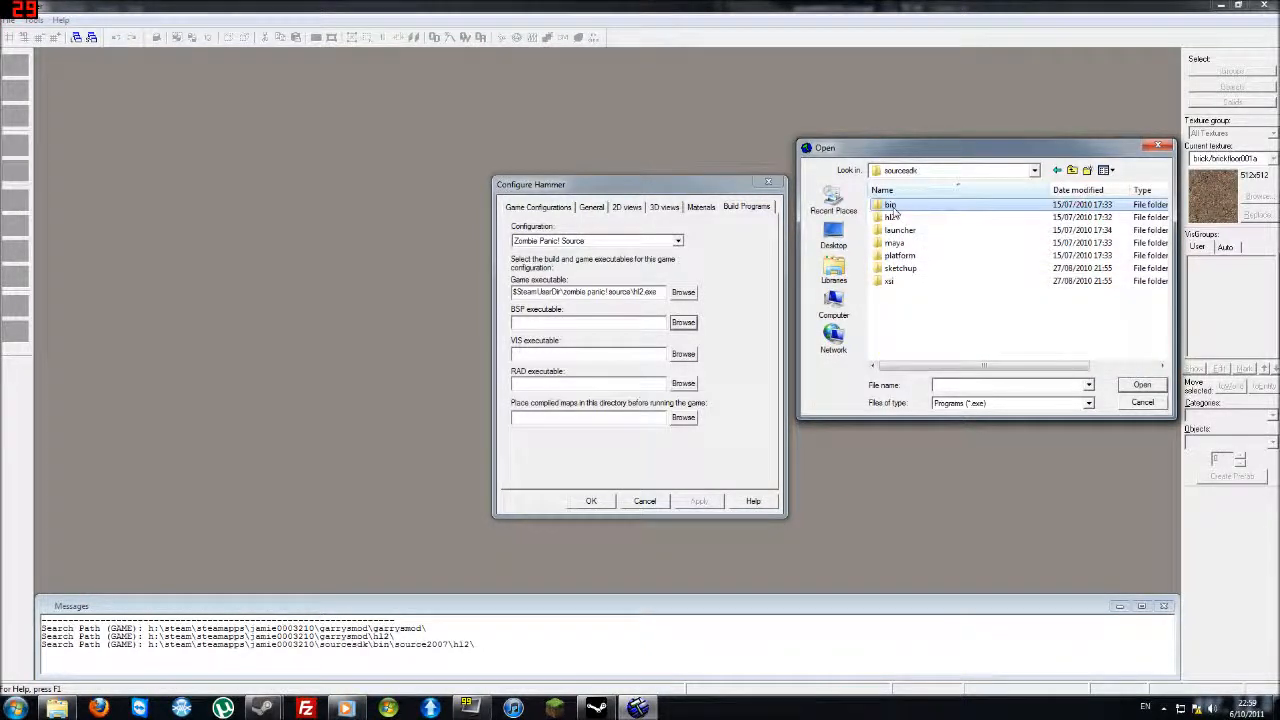
pyautogui.doubleClick(889, 204)
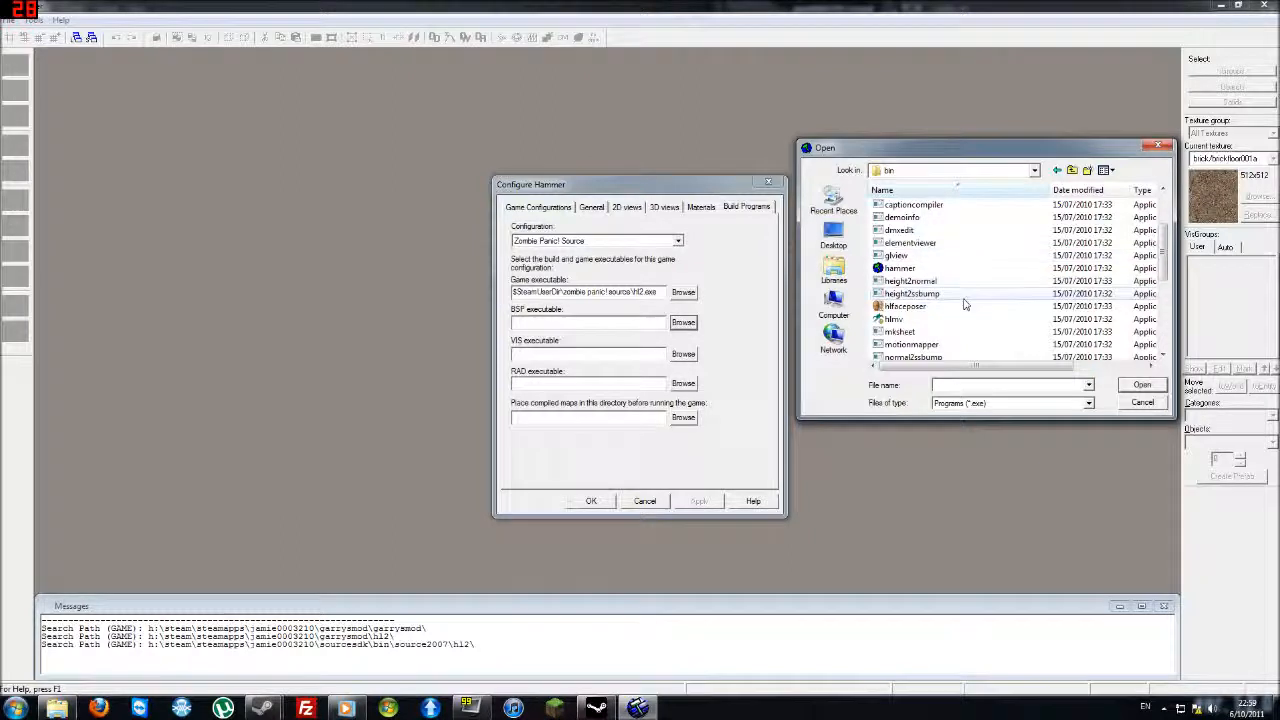
pyautogui.scroll(-3)
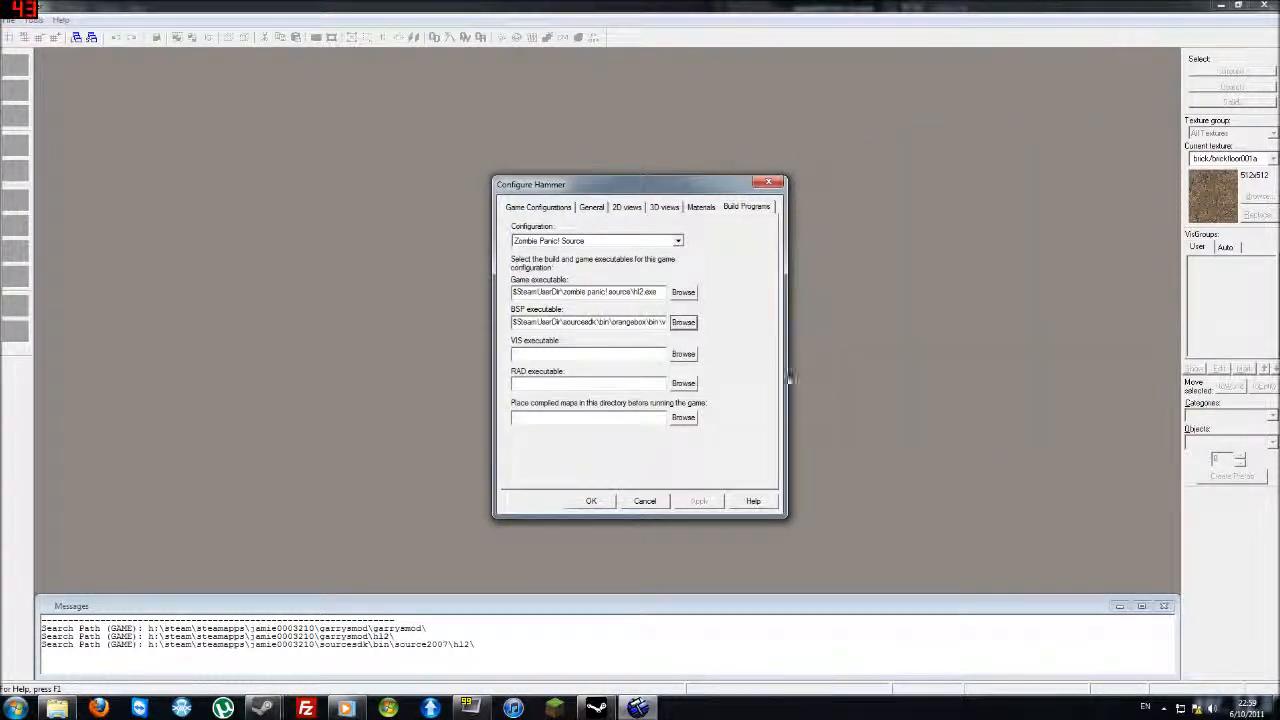
pyautogui.click(683, 353)
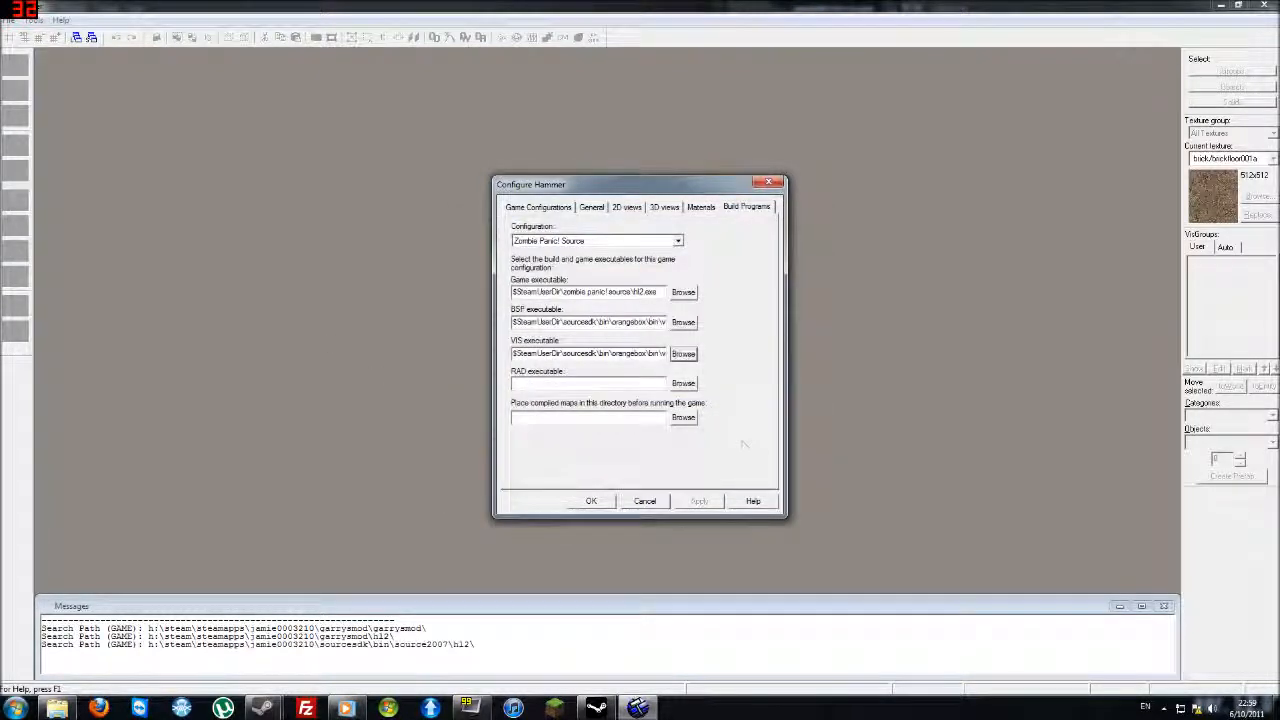
# Step: Set the RAD executable and compiled-maps directory to zombie panic! source\zps\maps, then confirm the configuration
pyautogui.click(683, 383)
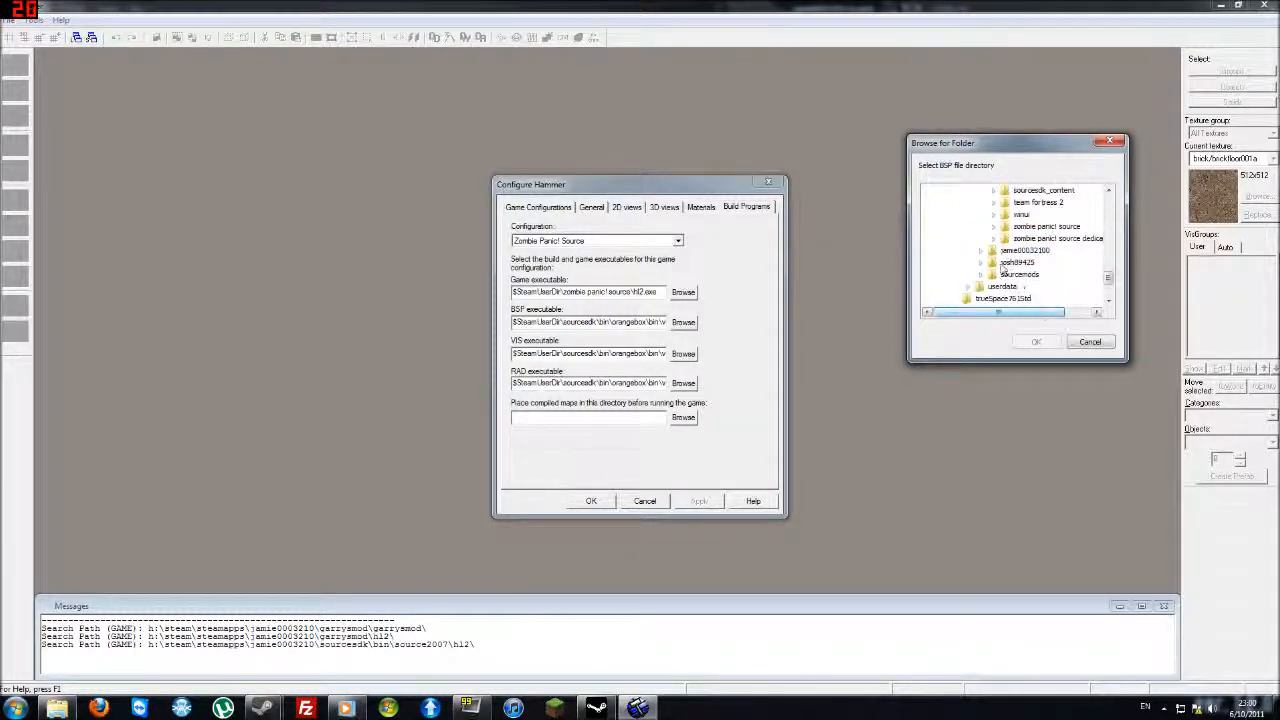
pyautogui.click(994, 226)
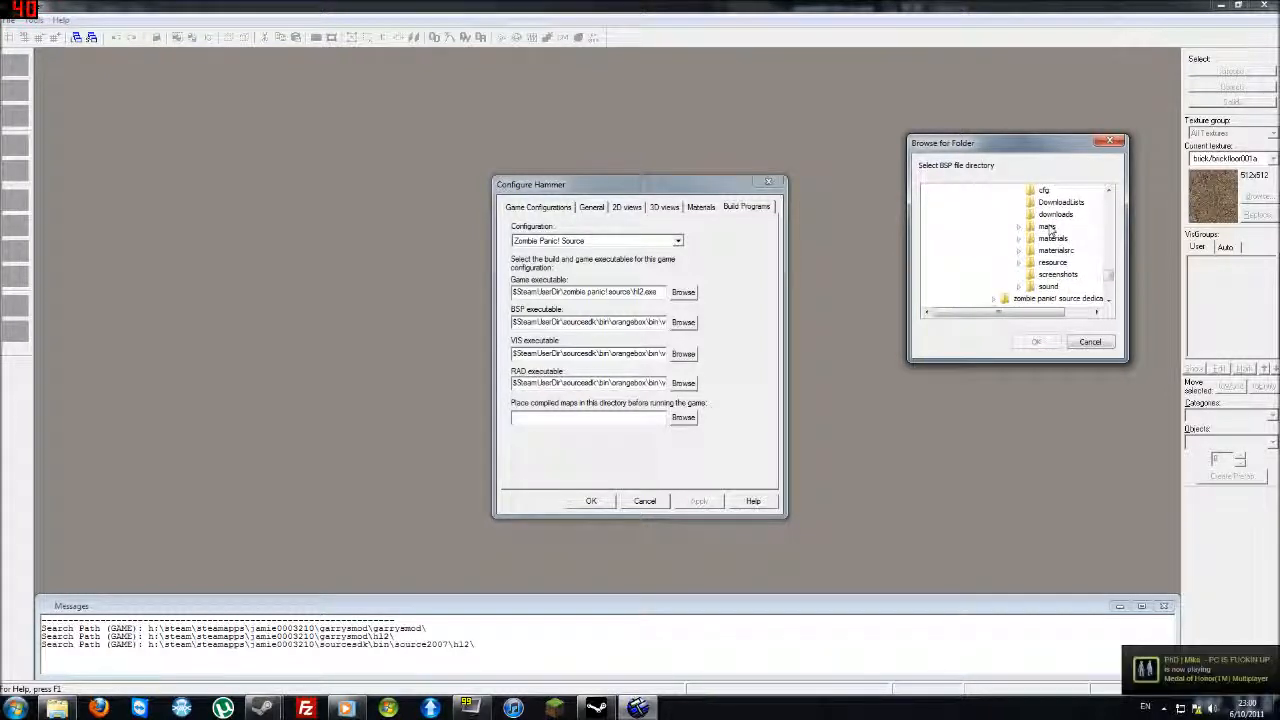
pyautogui.click(1036, 341)
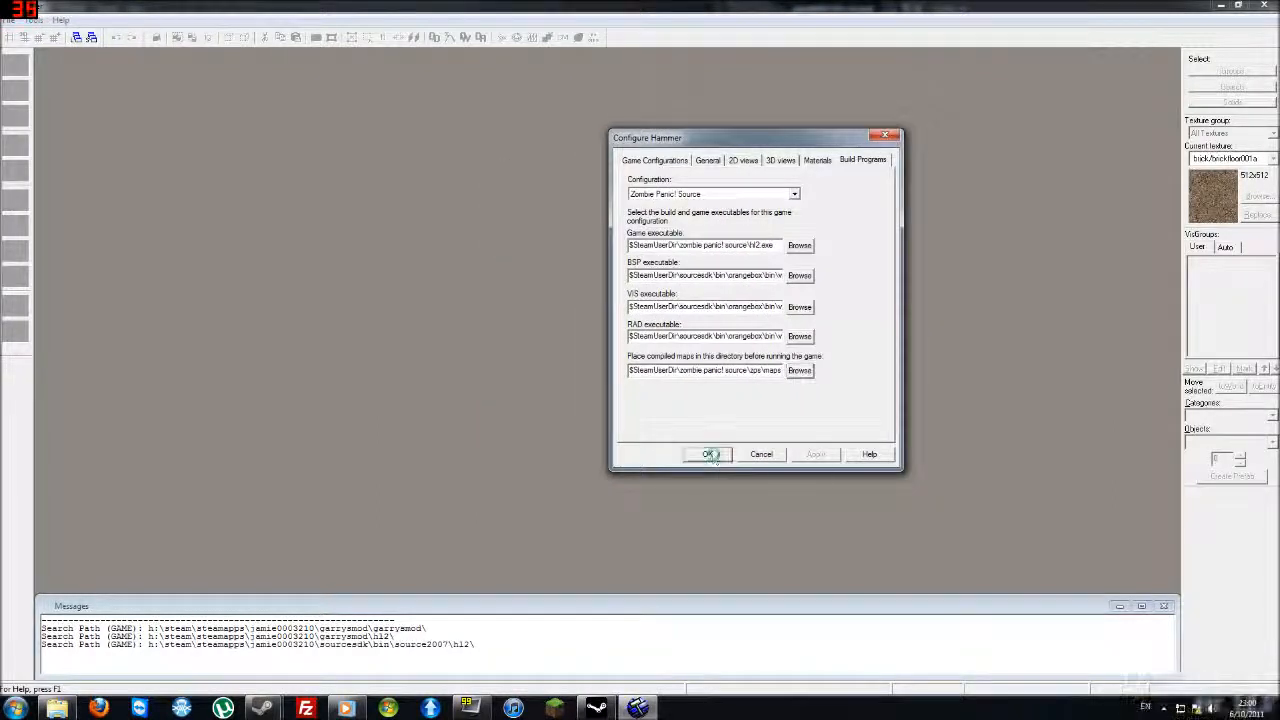
pyautogui.click(708, 454)
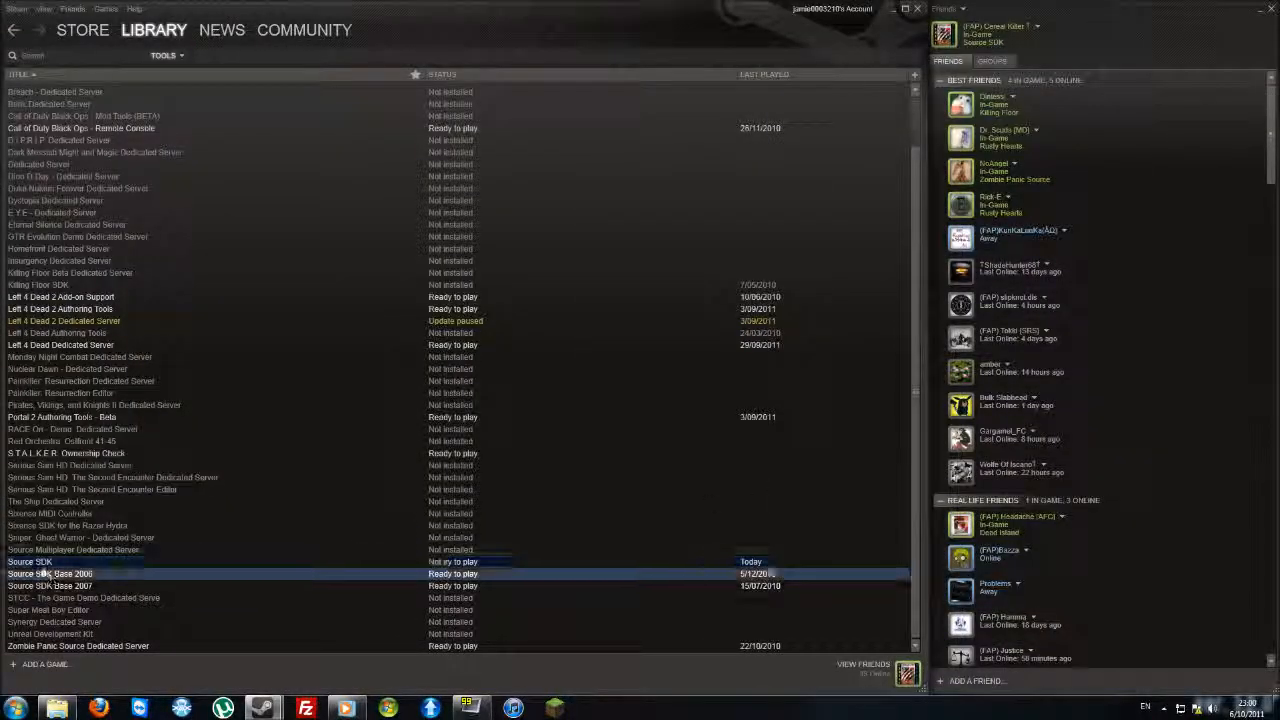
# Step: Launch Hammer Editor from the Source SDK launcher so it loads Zombie Panic! Source search paths
pyautogui.click(30, 561)
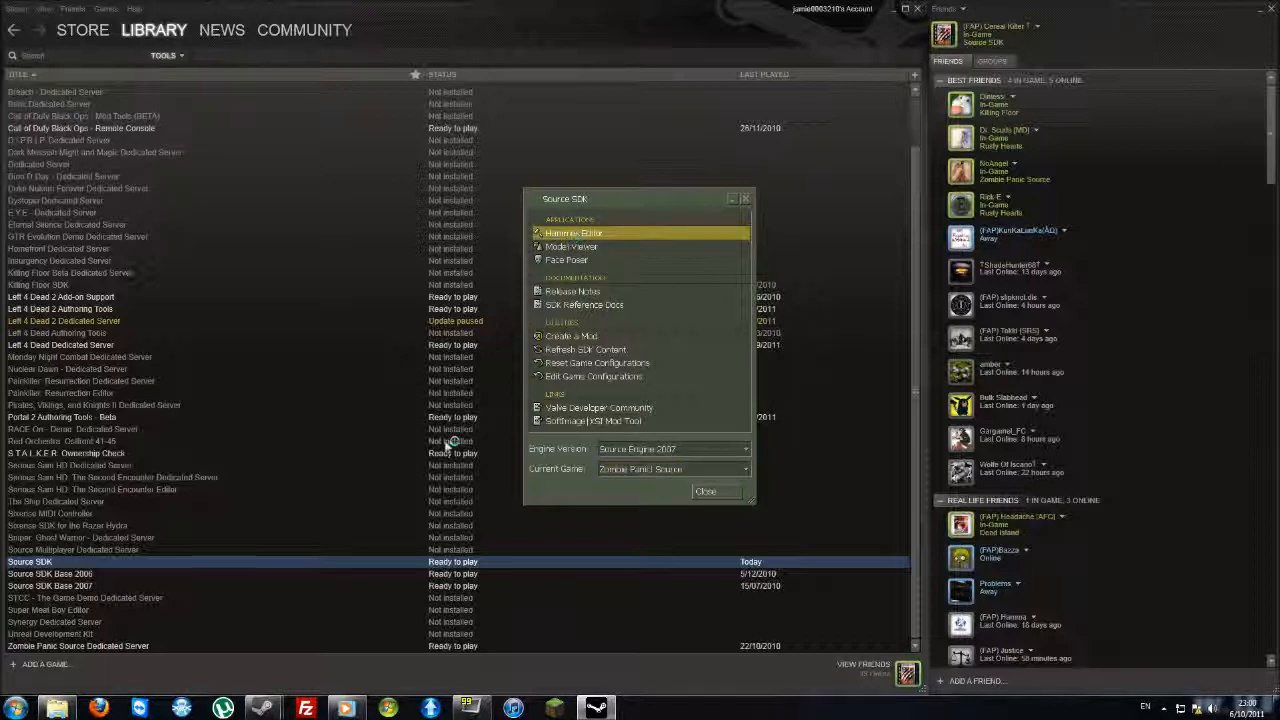
pyautogui.doubleClick(574, 233)
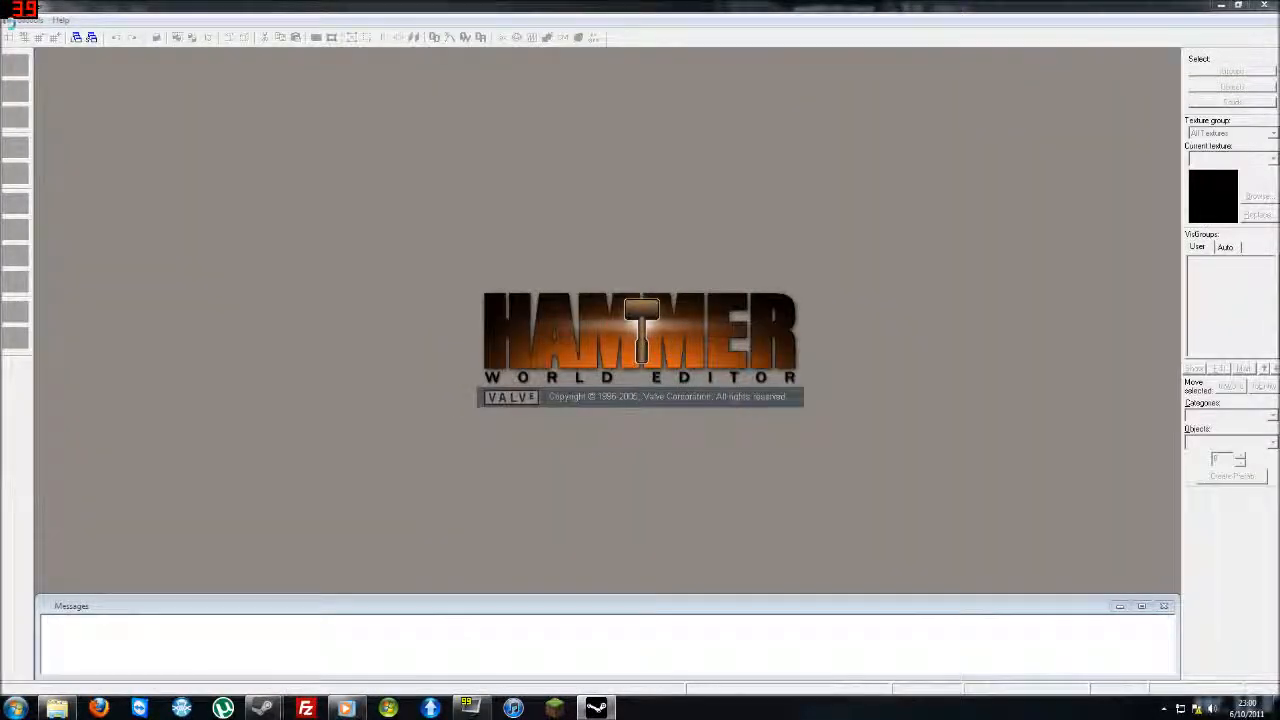
pyautogui.click(10, 20)
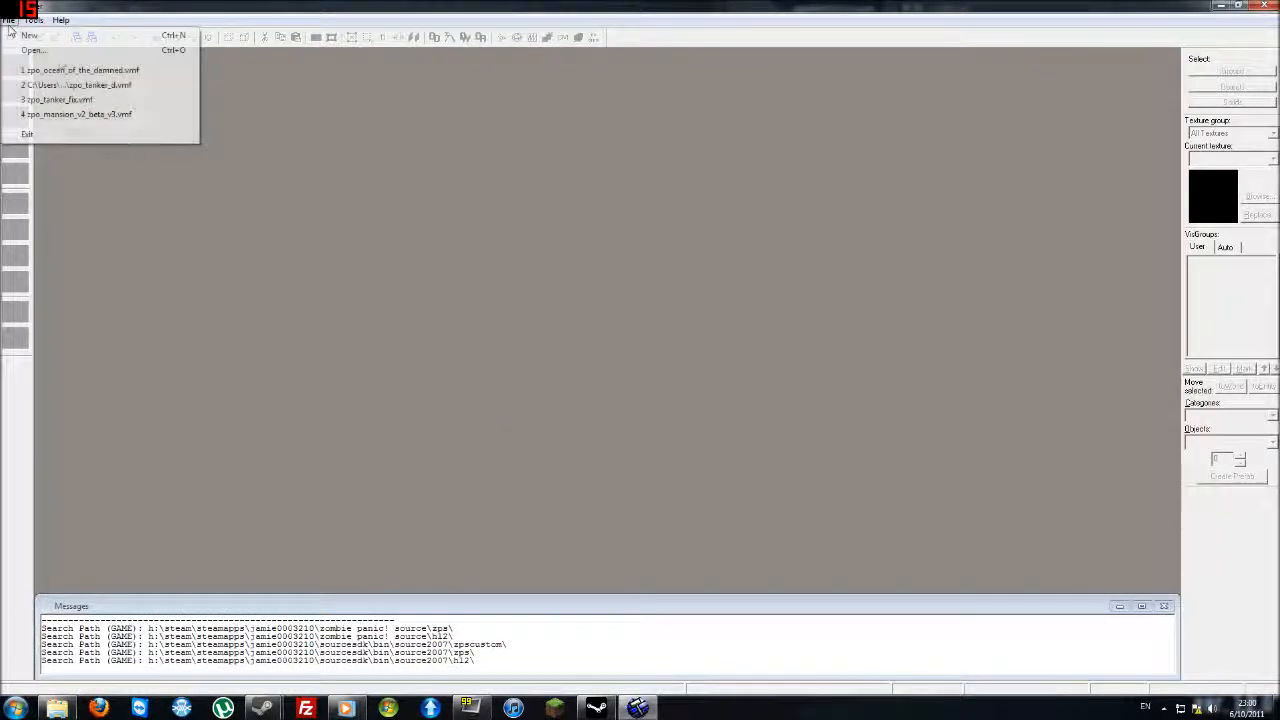